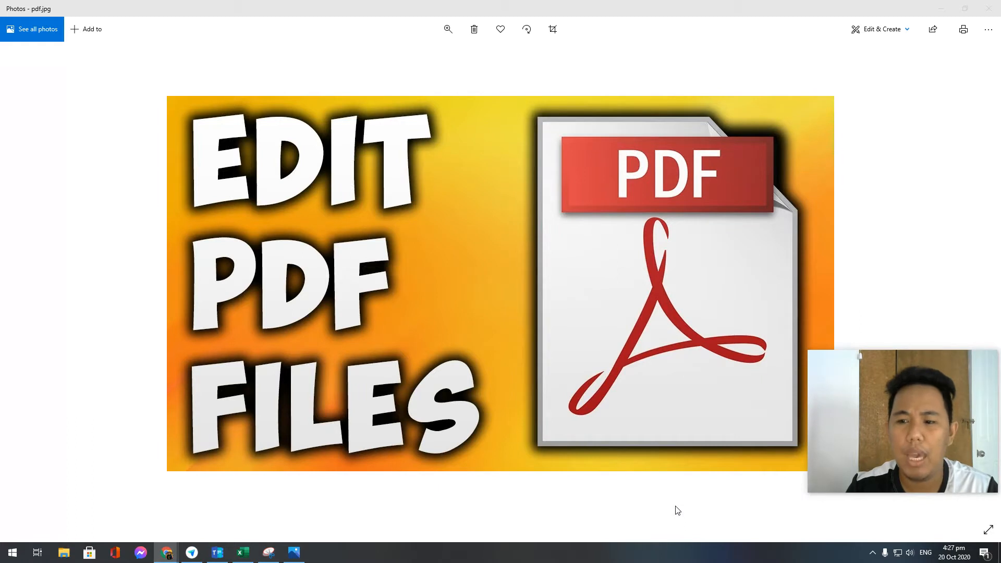
{"action": "mouse_move", "coordinate": [590, 234]}
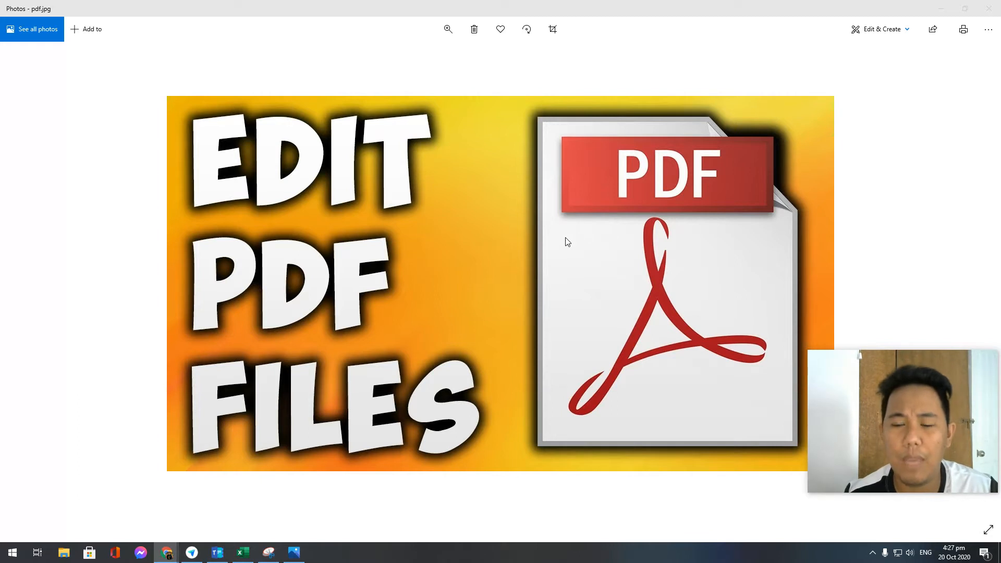
{"action": "mouse_move", "coordinate": [555, 246]}
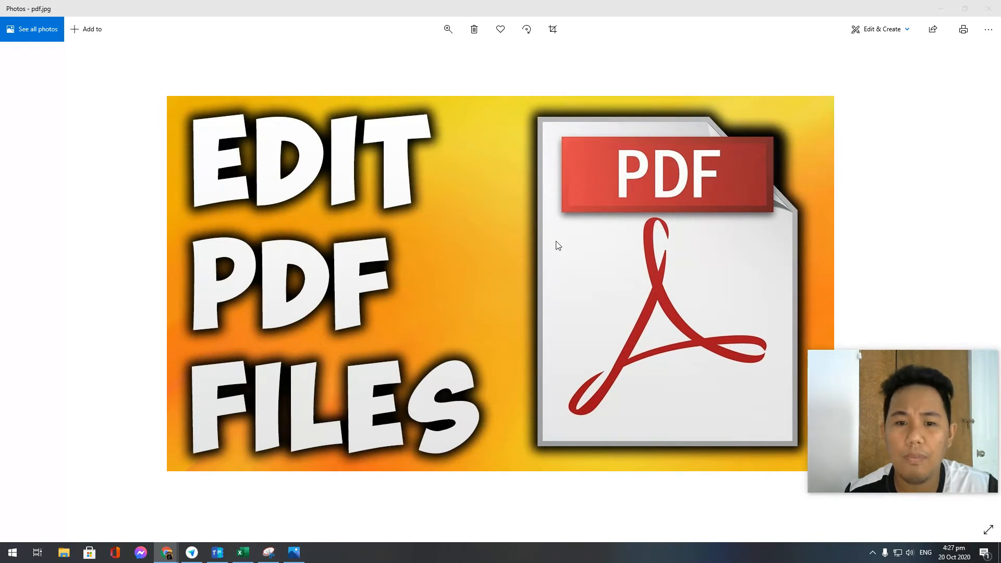
{"action": "mouse_move", "coordinate": [409, 255]}
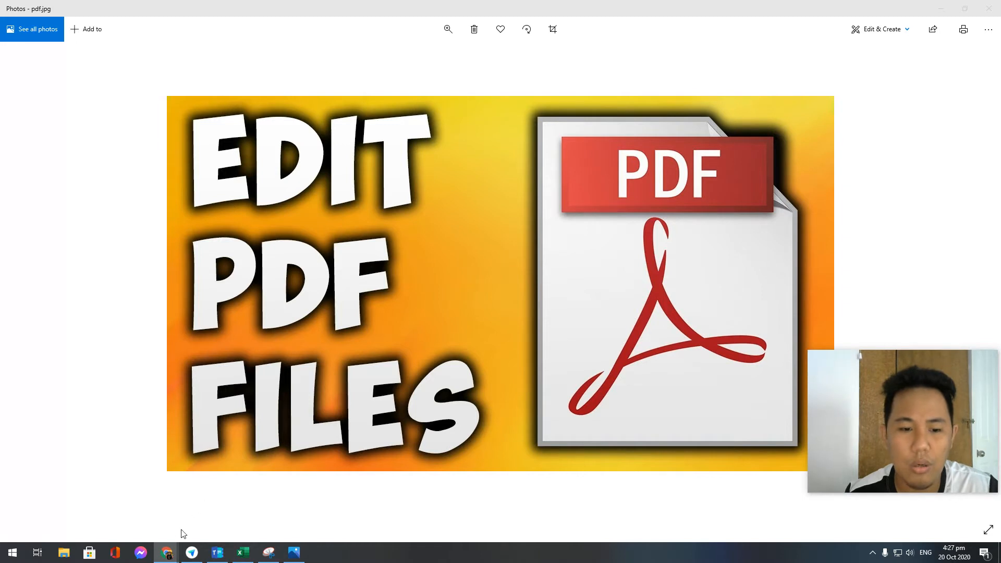
{"action": "mouse_move", "coordinate": [167, 553]}
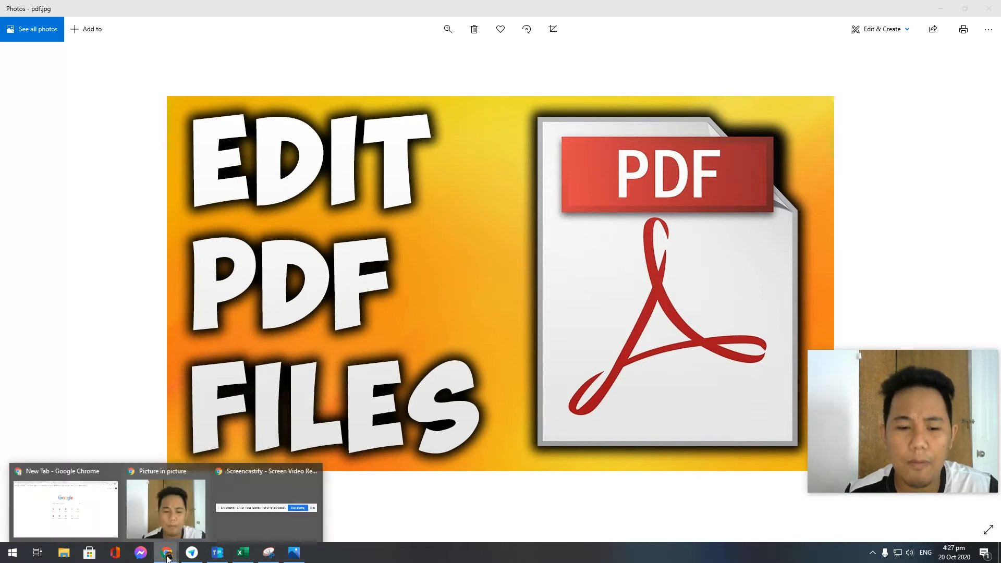
Bring Chrome forward and enter 'I LOVE PDF' in the Google search box.
{"action": "left_click", "coordinate": [64, 505]}
{"action": "type", "text": "I LOVE"}
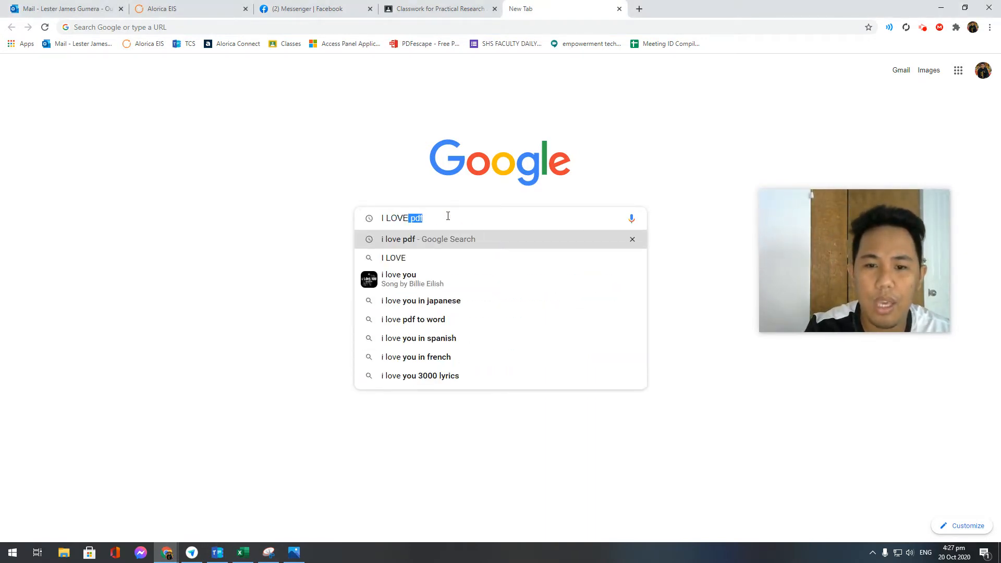
{"action": "type", "text": "PDF"}
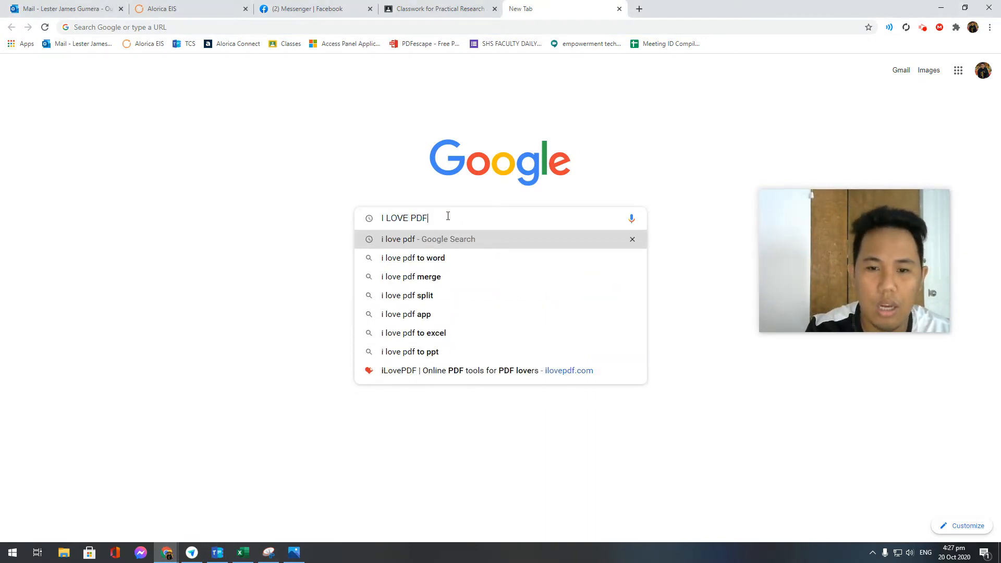
{"action": "mouse_move", "coordinate": [581, 487]}
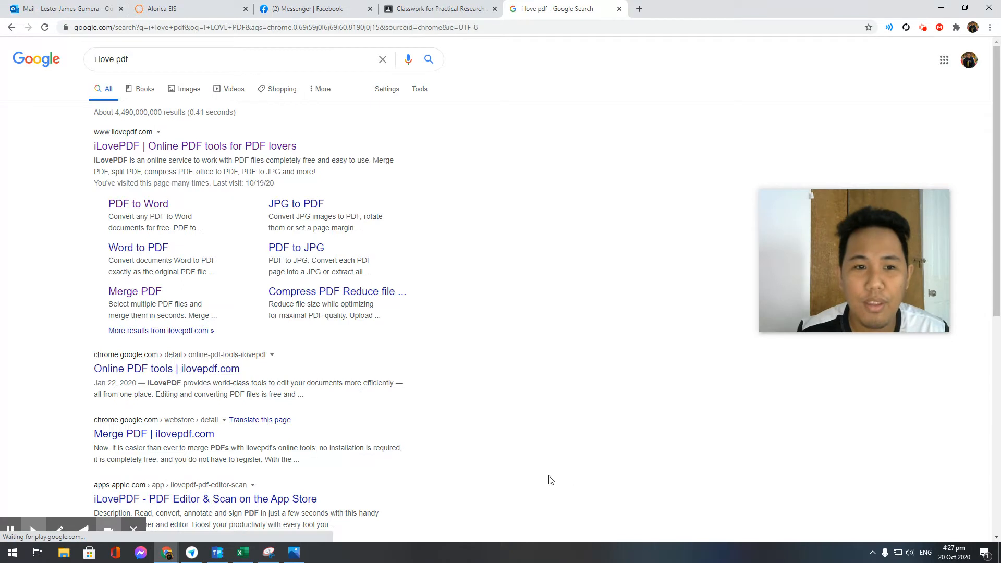
{"action": "mouse_move", "coordinate": [174, 146]}
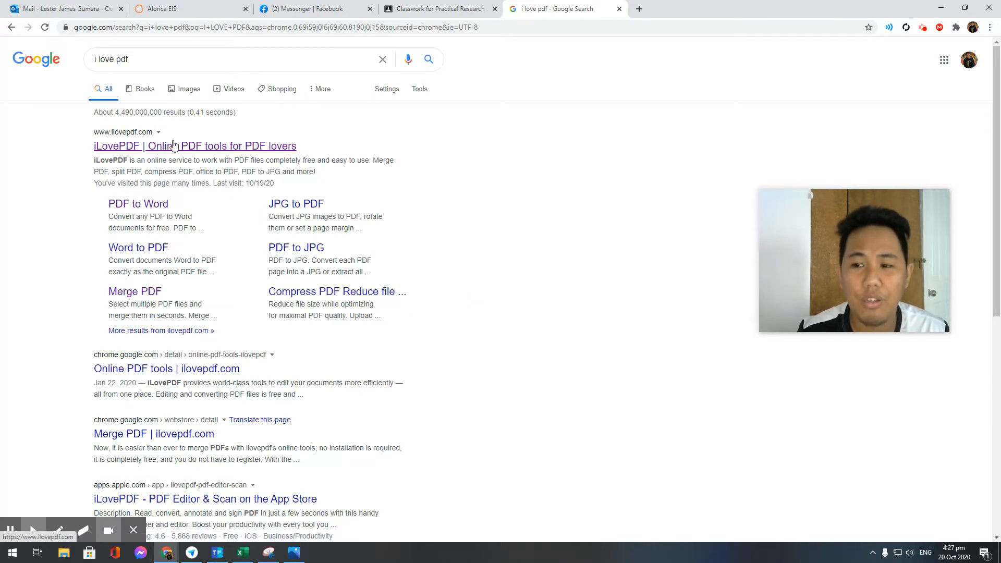
Go to the iLovePDF site from the results and scroll through its tools grid.
{"action": "left_click", "coordinate": [195, 146]}
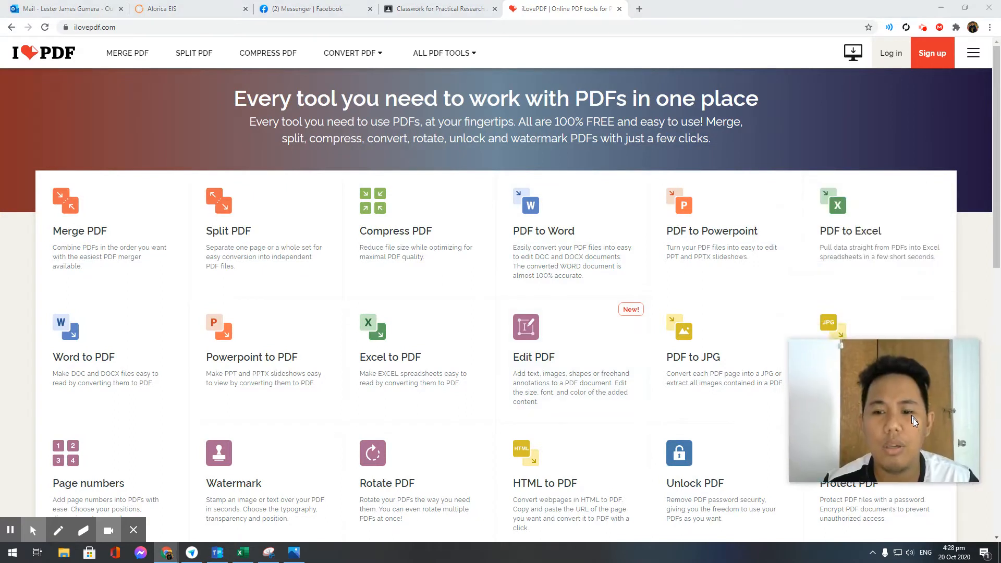
{"action": "scroll", "scroll_direction": "down", "scroll_amount": 3}
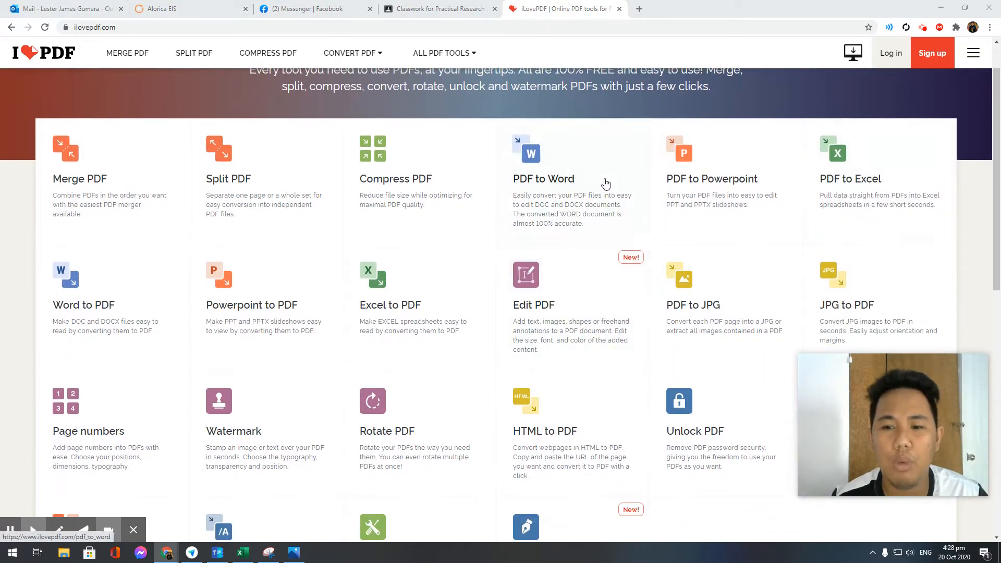
{"action": "mouse_move", "coordinate": [542, 295]}
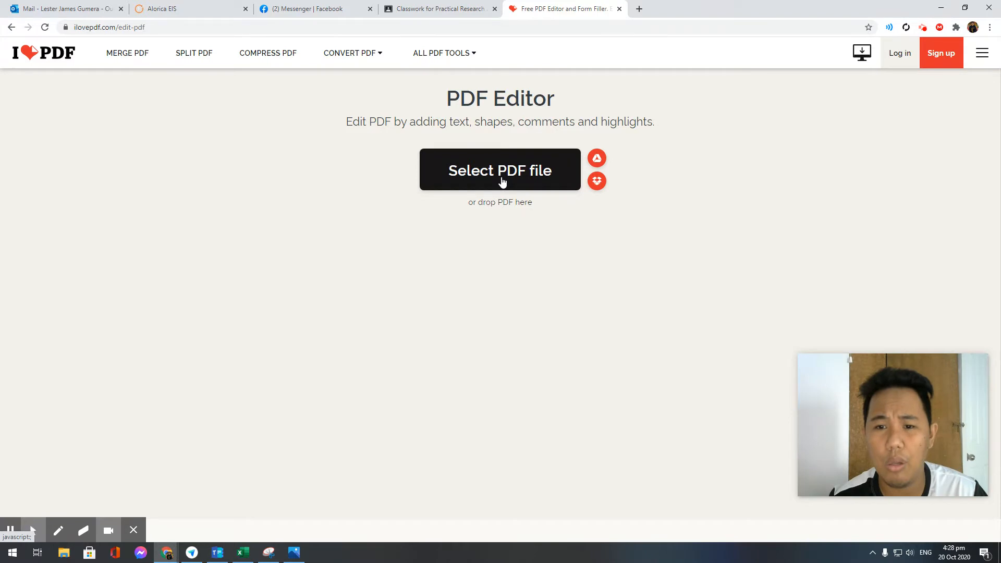
Select the Practical Research 2 Module PDF from Downloads for editing.
{"action": "left_click", "coordinate": [500, 170]}
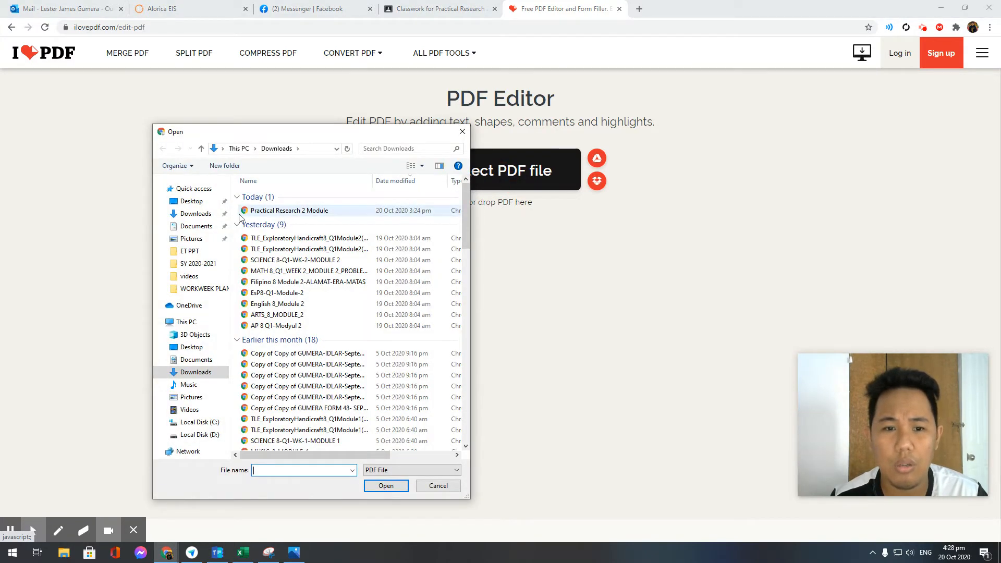
{"action": "left_click", "coordinate": [386, 486]}
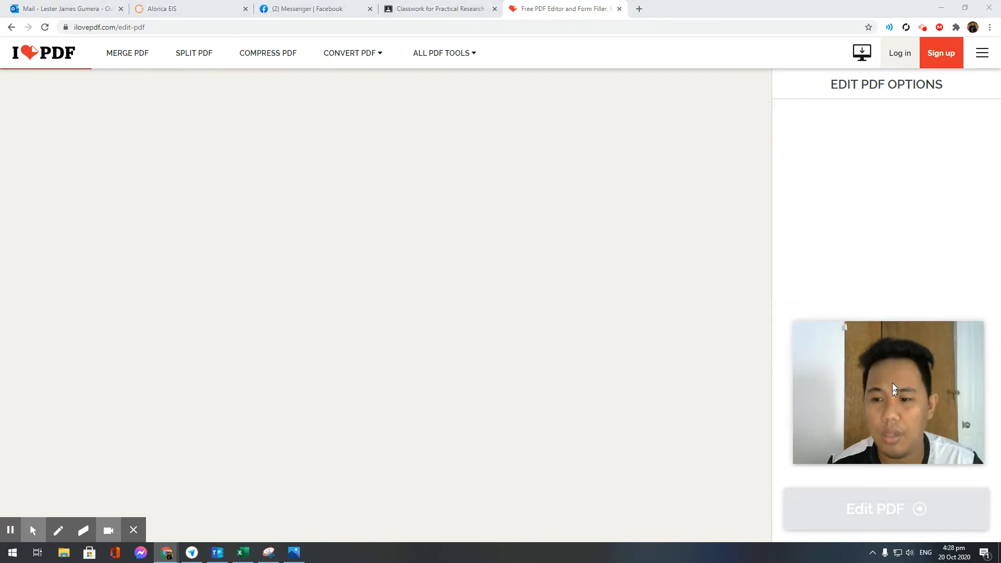
{"action": "mouse_move", "coordinate": [404, 217]}
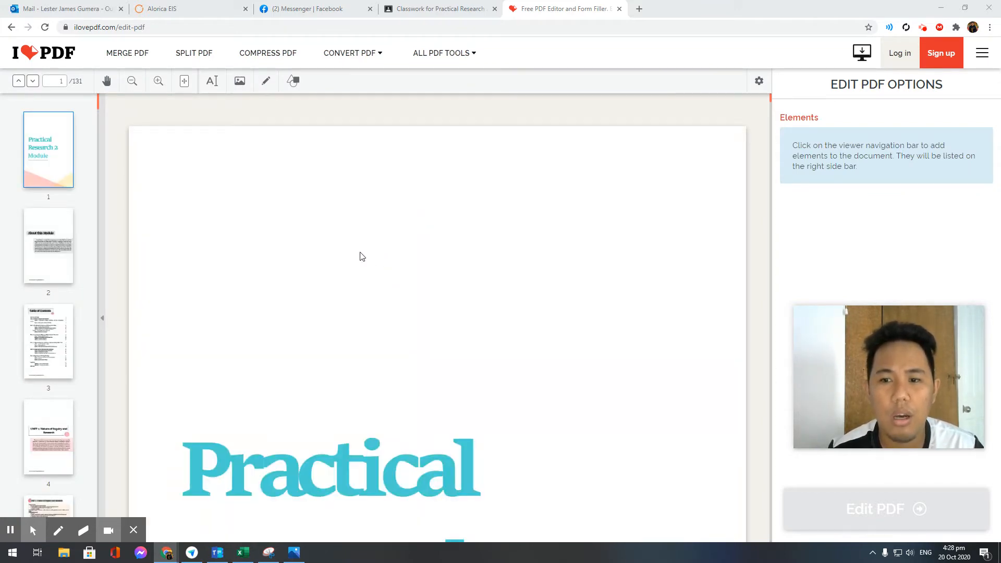
{"action": "mouse_move", "coordinate": [407, 287]}
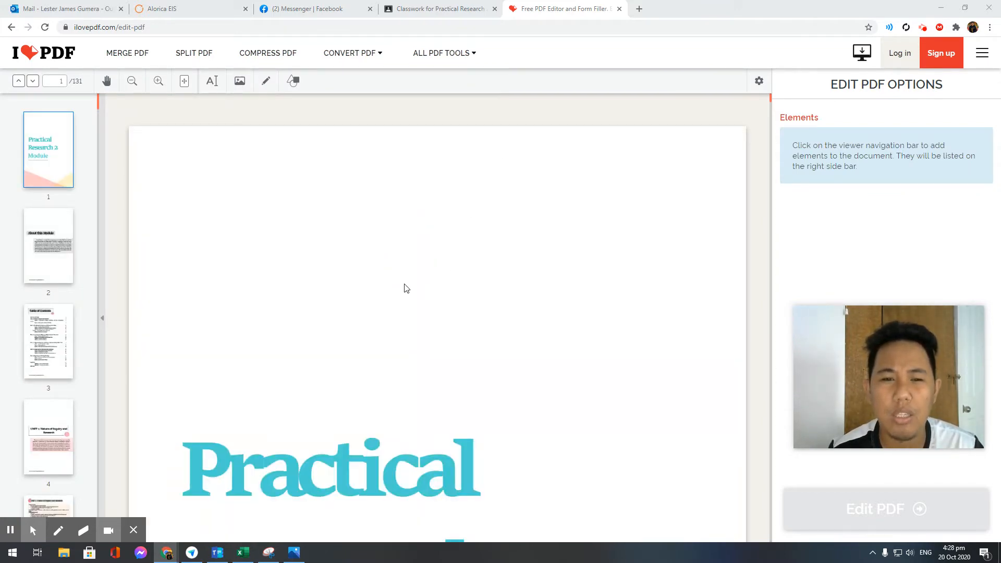
Navigate to page 13 of the 131-page module showing the Activity 2 Variable Identification table.
{"action": "scroll", "scroll_direction": "up", "scroll_amount": 3}
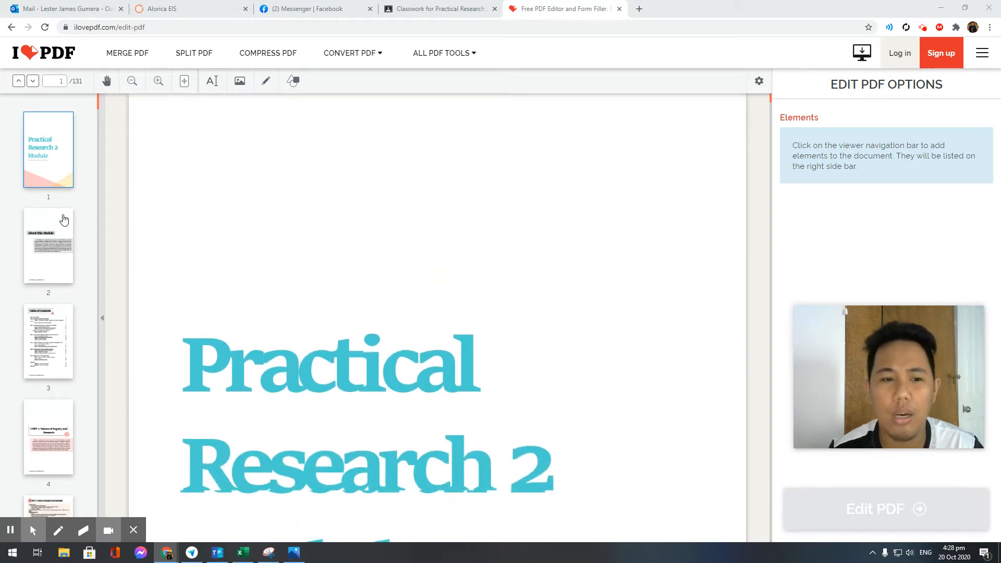
{"action": "scroll", "scroll_direction": "down", "scroll_amount": 3}
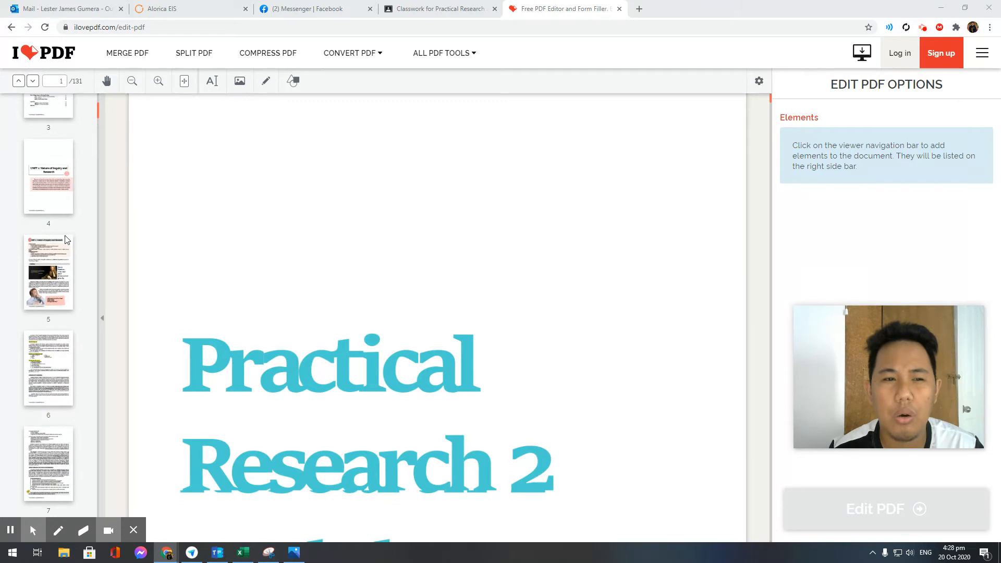
{"action": "scroll", "scroll_direction": "down", "scroll_amount": 3}
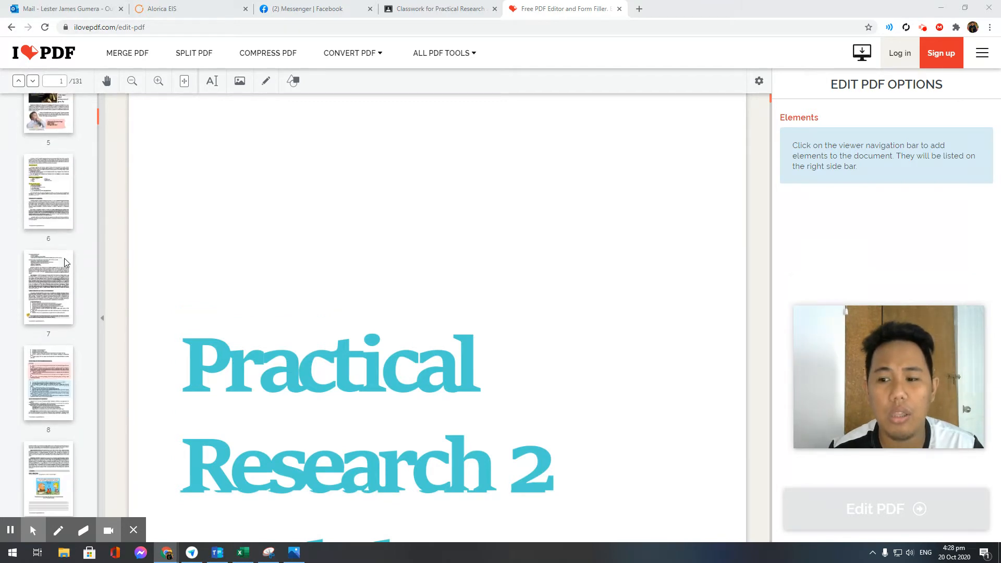
{"action": "scroll", "scroll_direction": "down", "scroll_amount": 3}
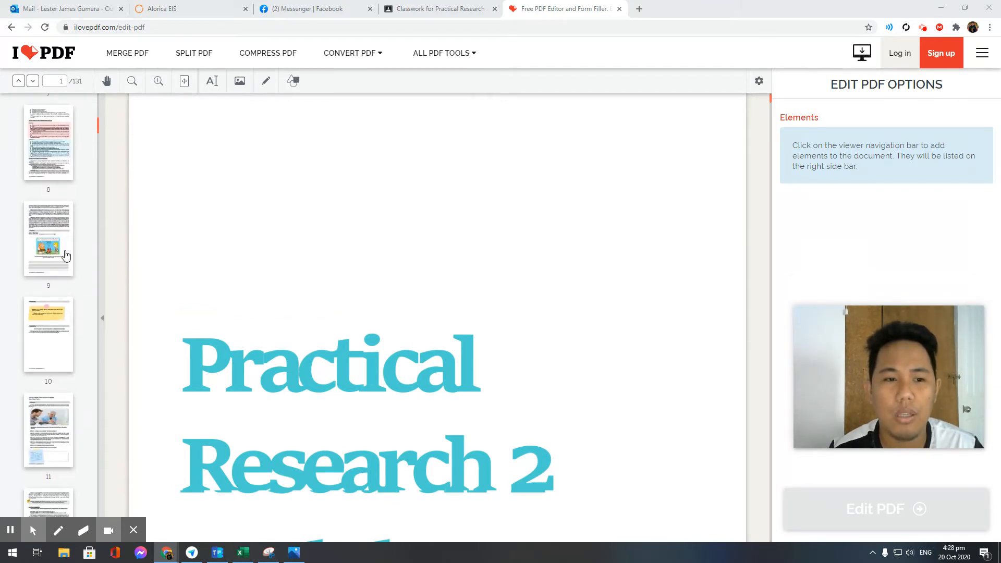
{"action": "left_click", "coordinate": [49, 274]}
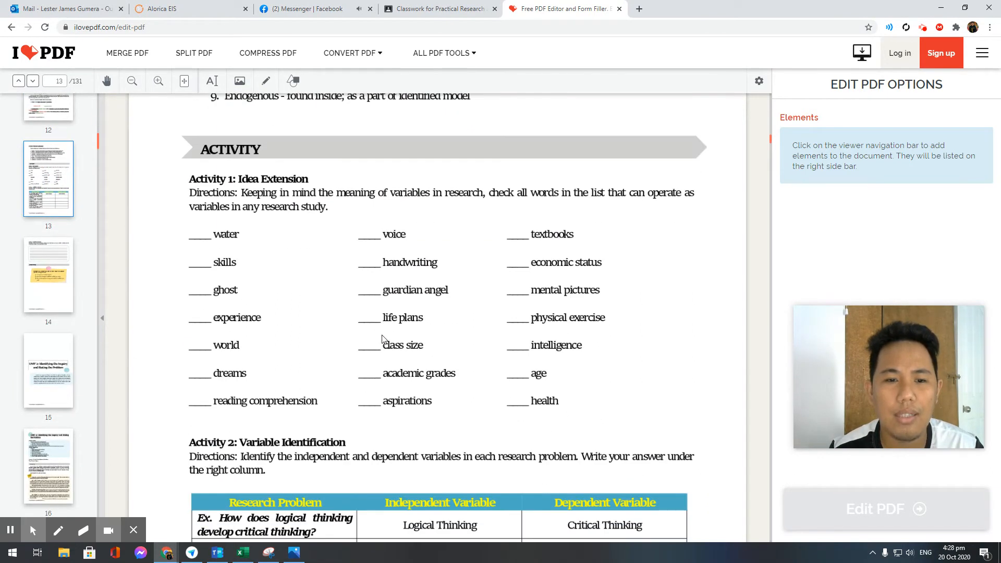
{"action": "scroll", "scroll_direction": "down", "scroll_amount": 3}
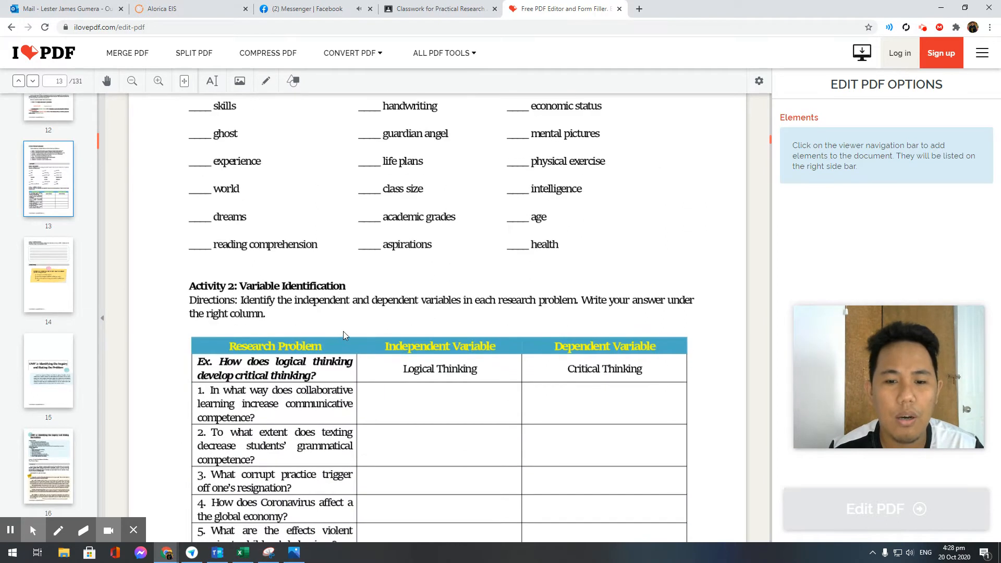
{"action": "scroll", "scroll_direction": "down", "scroll_amount": 3}
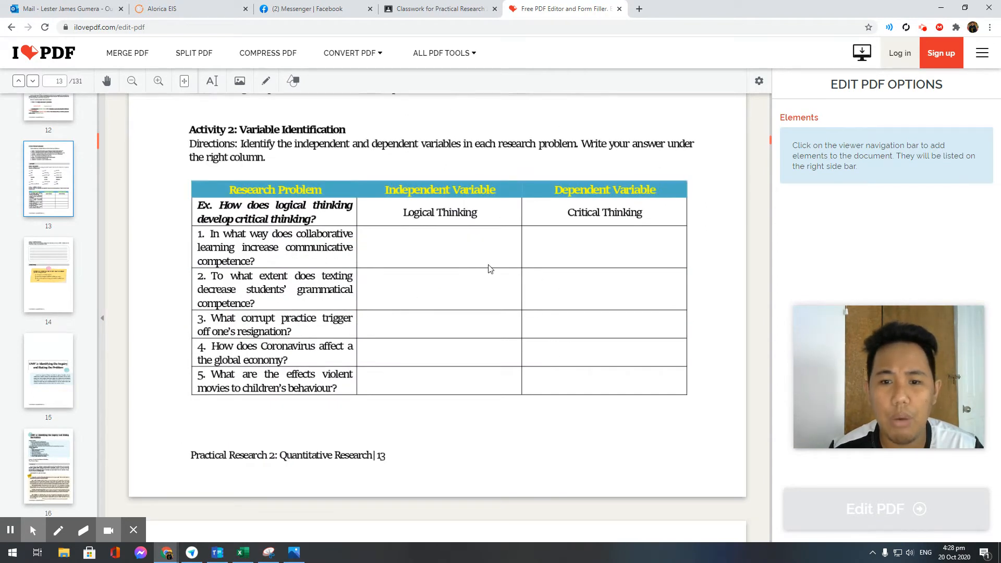
{"action": "mouse_move", "coordinate": [466, 358]}
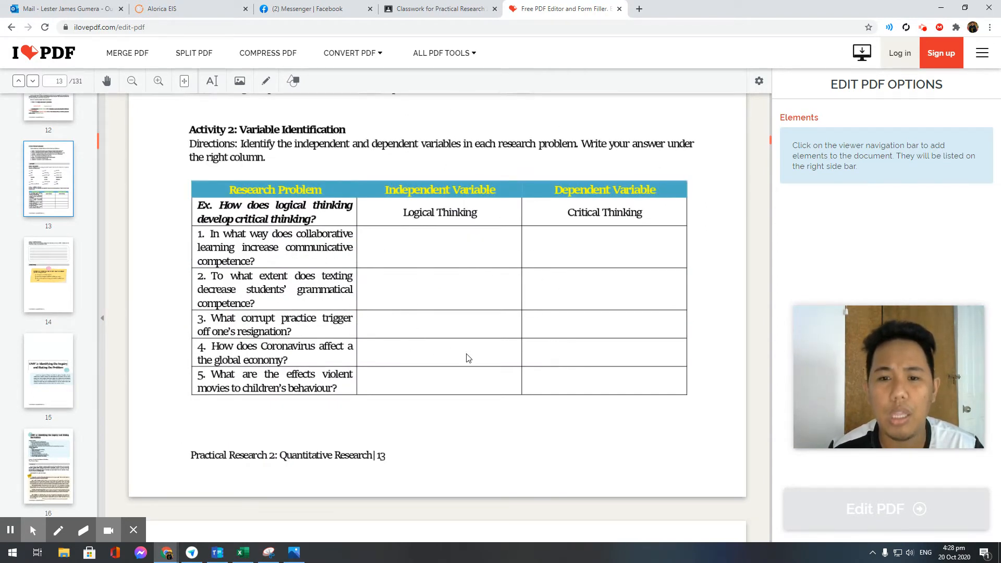
{"action": "mouse_move", "coordinate": [470, 346]}
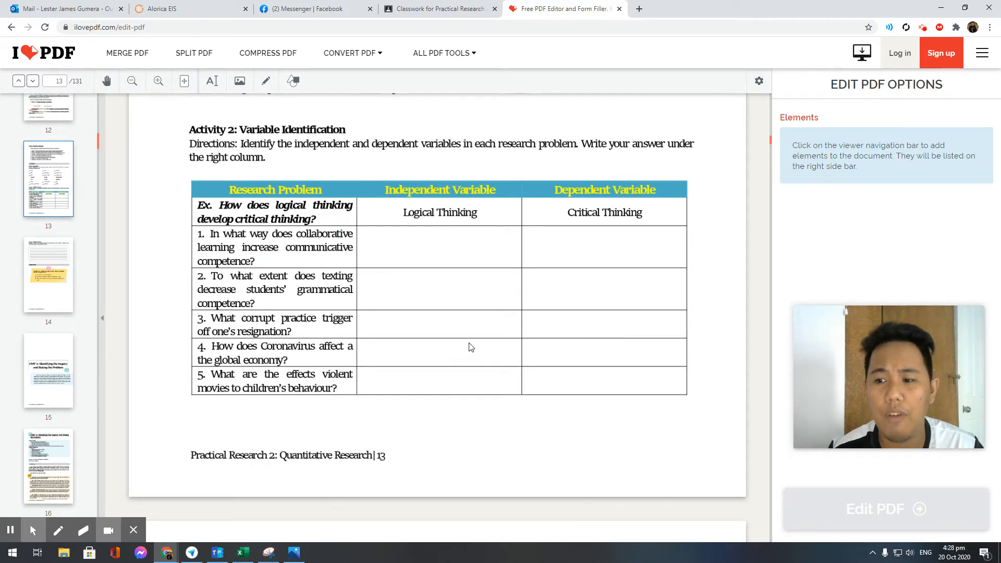
{"action": "mouse_move", "coordinate": [425, 318]}
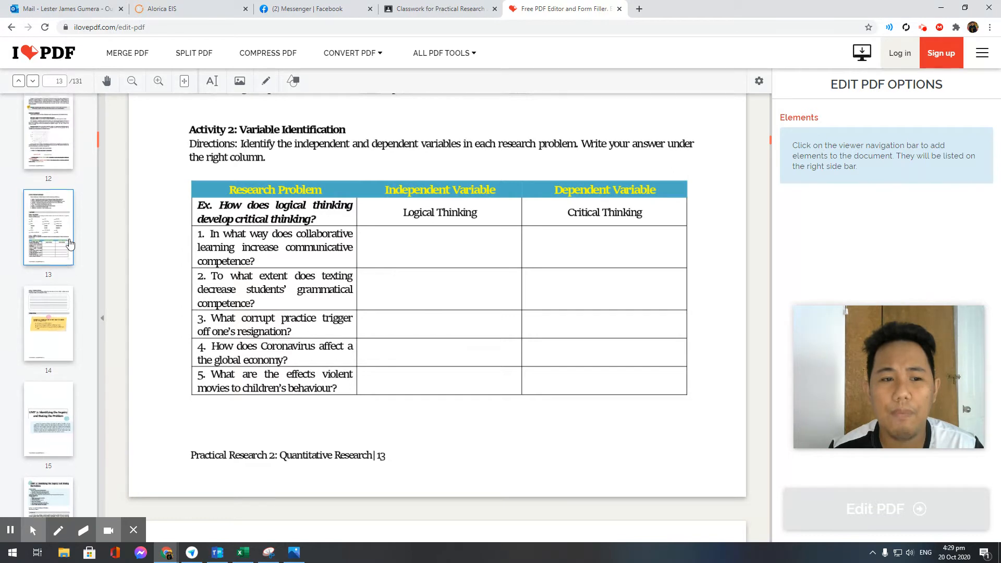
{"action": "mouse_move", "coordinate": [184, 81]}
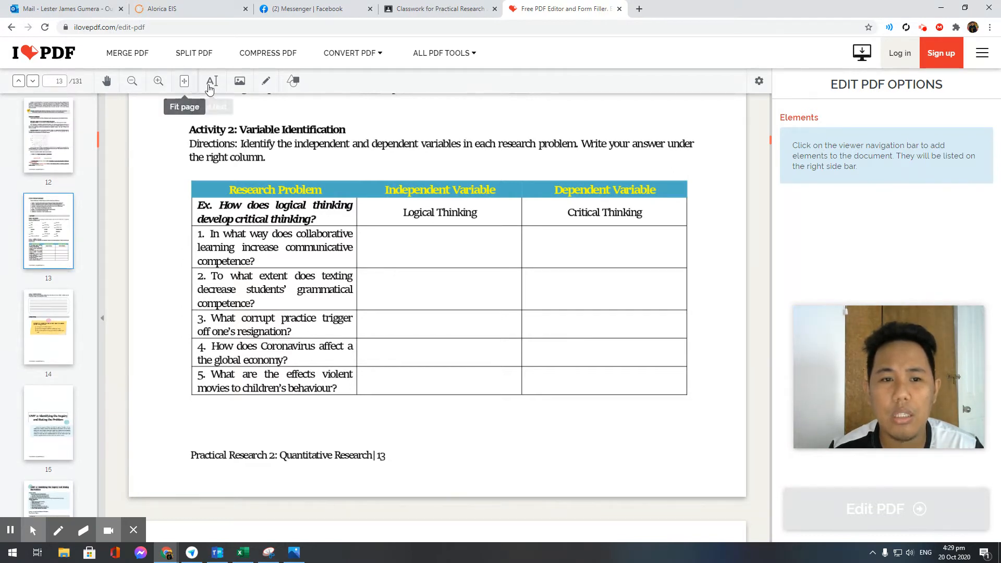
{"action": "mouse_move", "coordinate": [212, 81]}
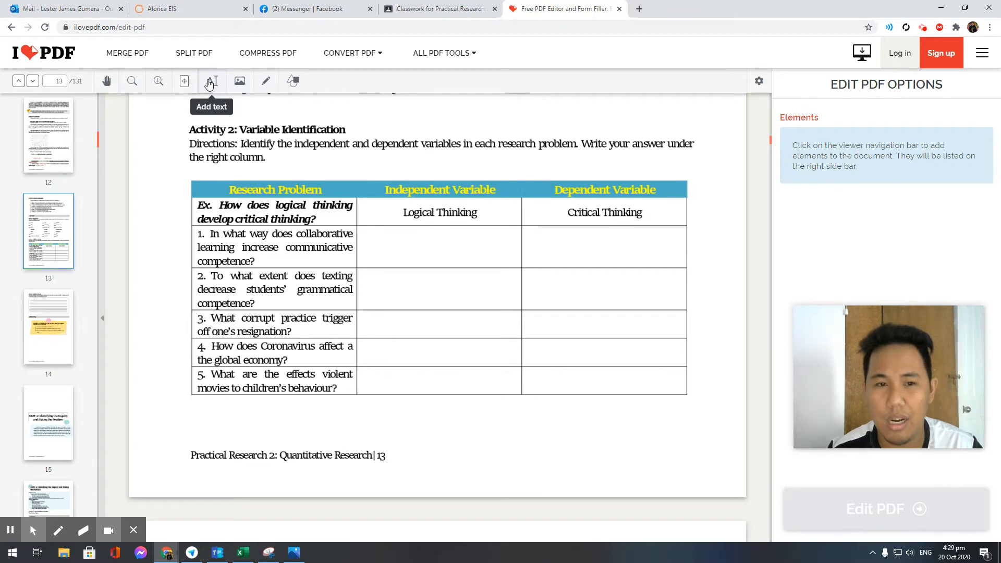
{"action": "mouse_move", "coordinate": [240, 82]}
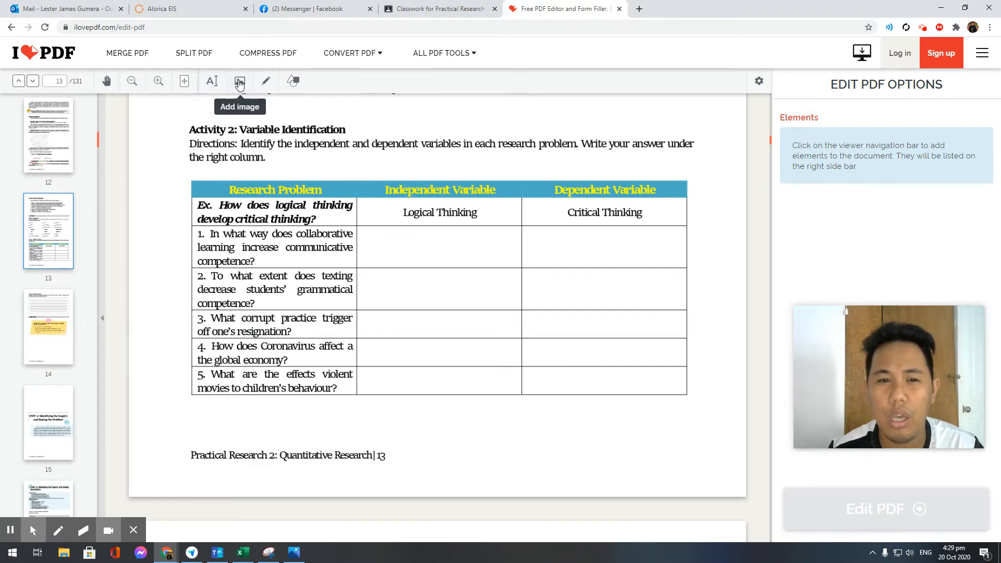
{"action": "mouse_move", "coordinate": [264, 81]}
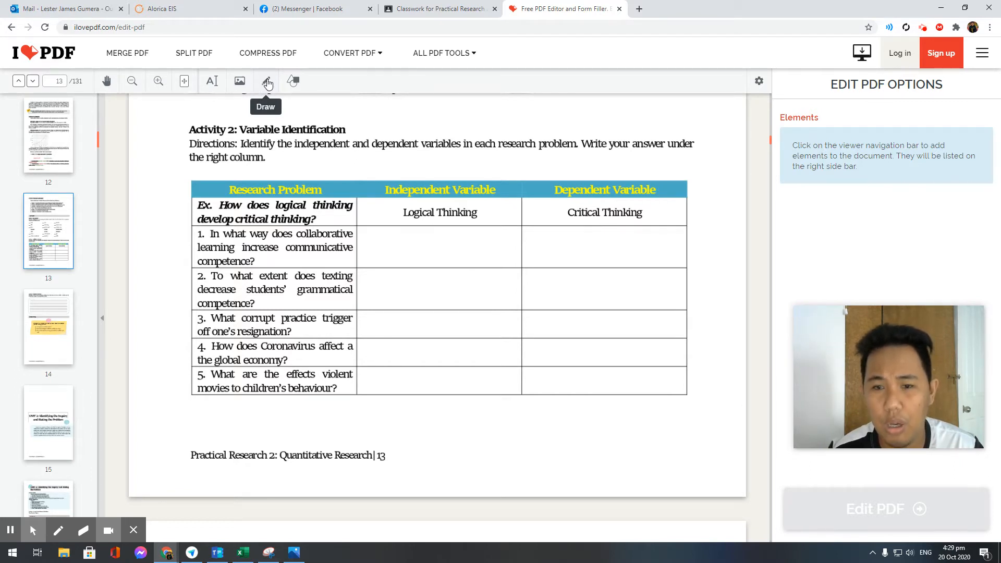
{"action": "mouse_move", "coordinate": [211, 81]}
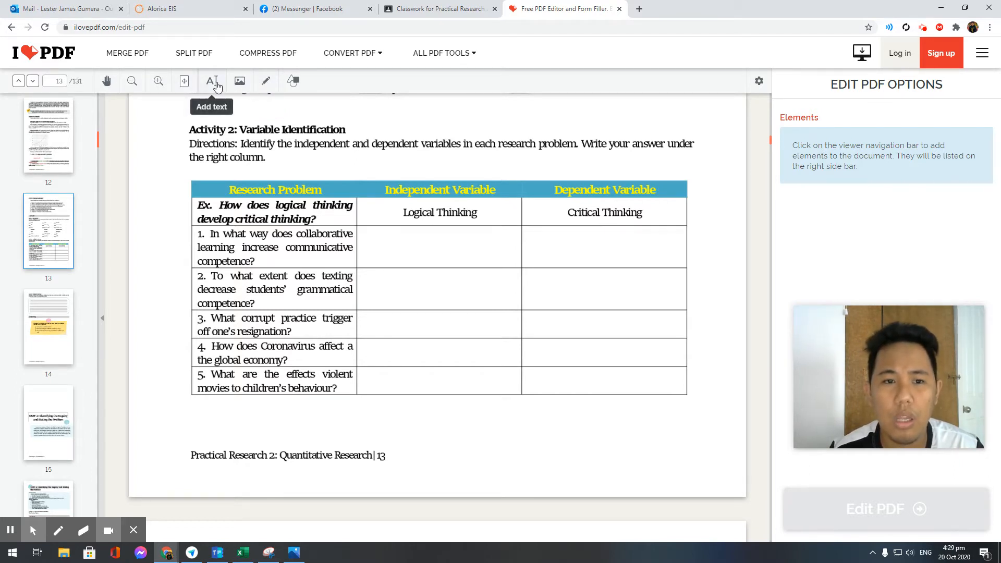
Add a new 'Your text here 1' text box onto page 13.
{"action": "left_click", "coordinate": [213, 81]}
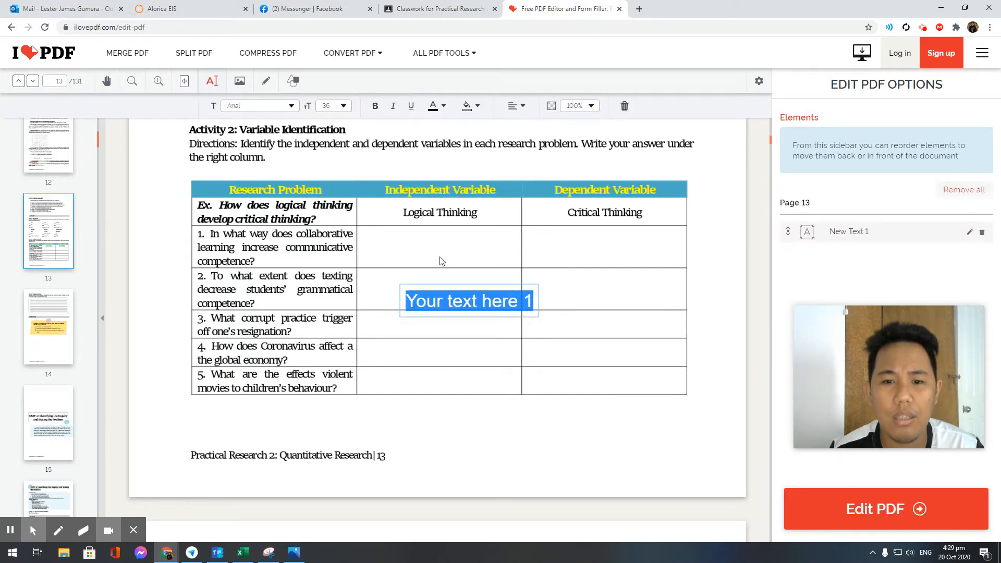
Replace the placeholder text in the new box with the word 'Research'.
{"action": "left_click", "coordinate": [500, 300]}
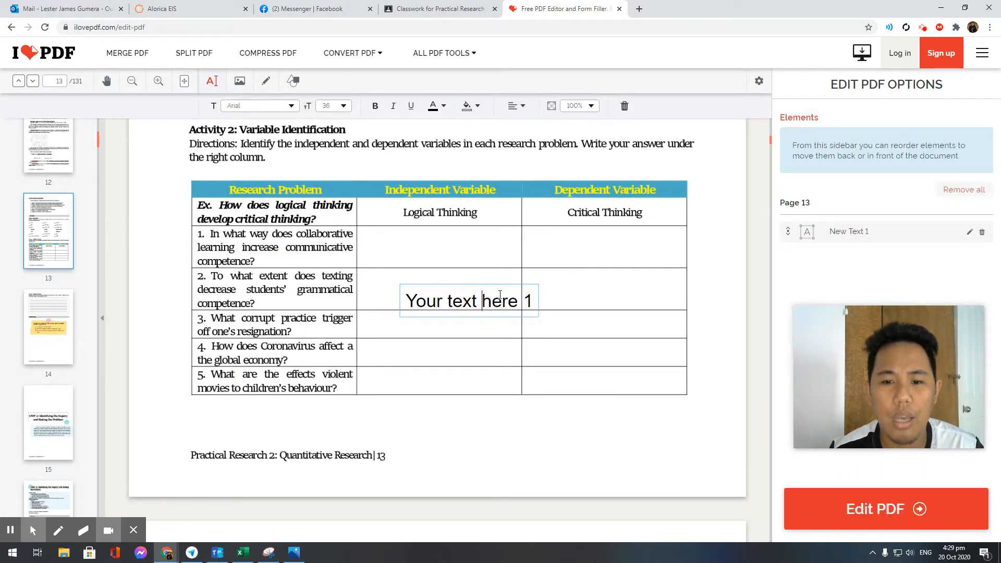
{"action": "triple_click", "coordinate": [470, 300]}
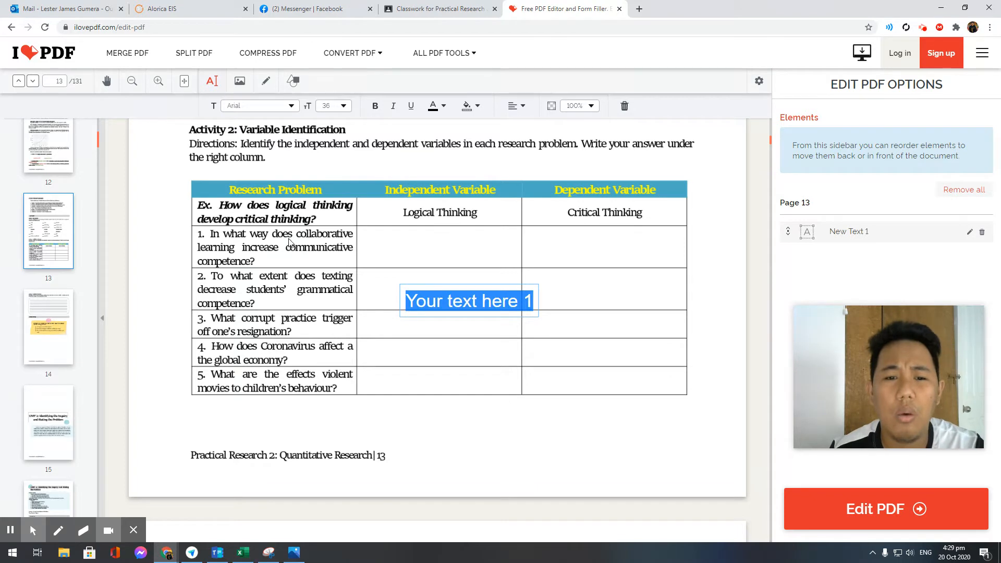
{"action": "mouse_move", "coordinate": [440, 288]}
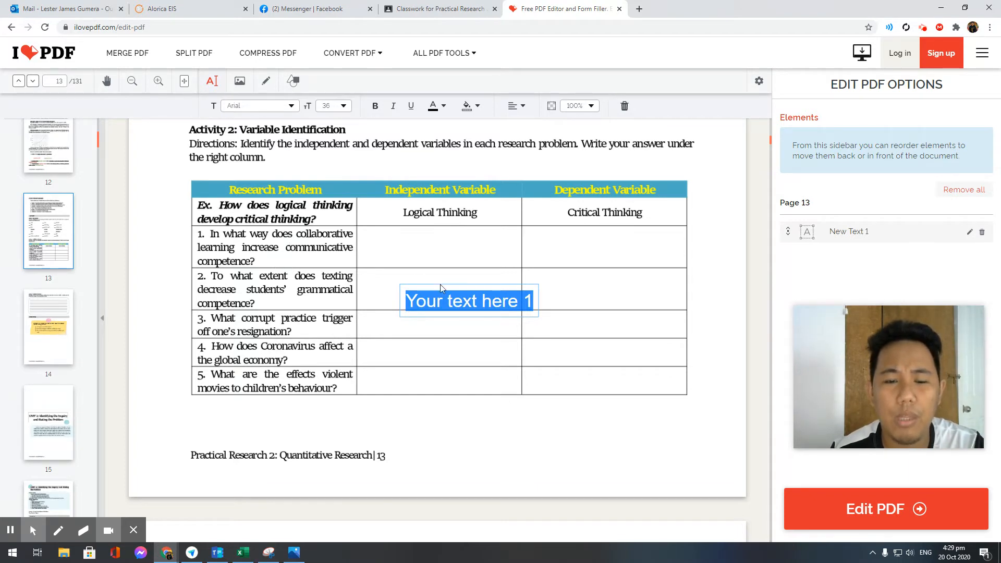
{"action": "mouse_move", "coordinate": [559, 221]}
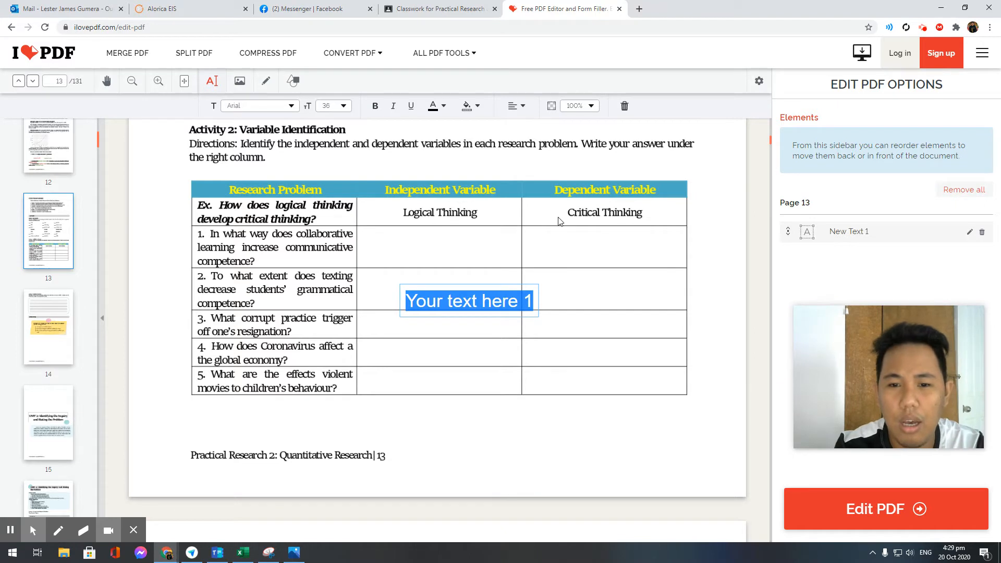
{"action": "type", "text": "Resear"}
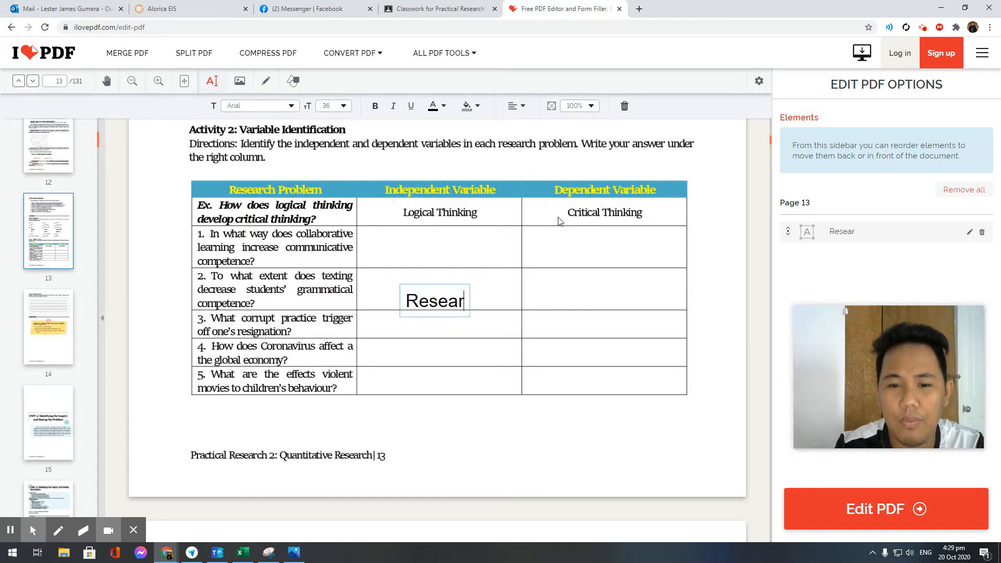
{"action": "type", "text": "ch"}
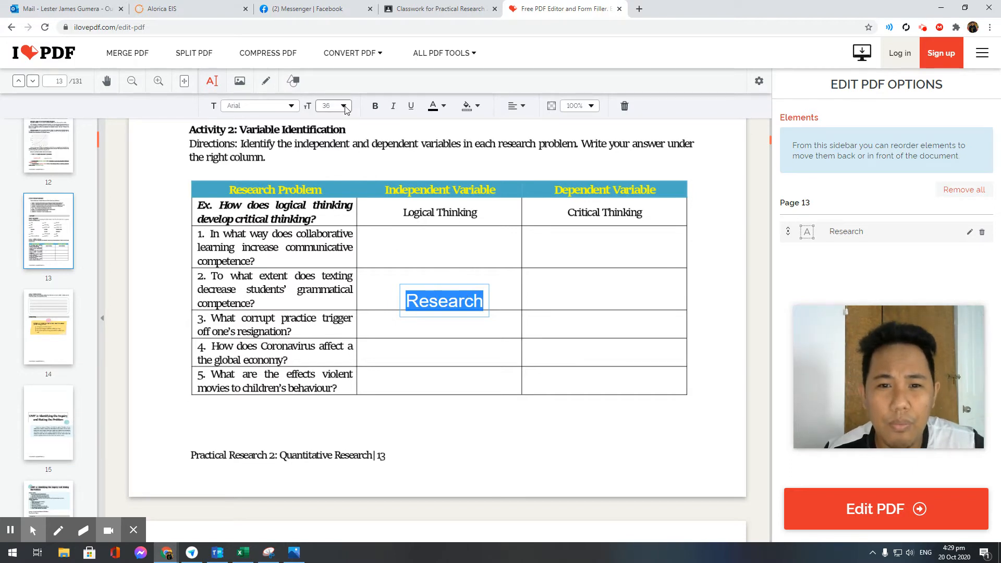
Try font size 14, restore size 36, and grab the Research box to reposition it.
{"action": "left_click", "coordinate": [346, 106]}
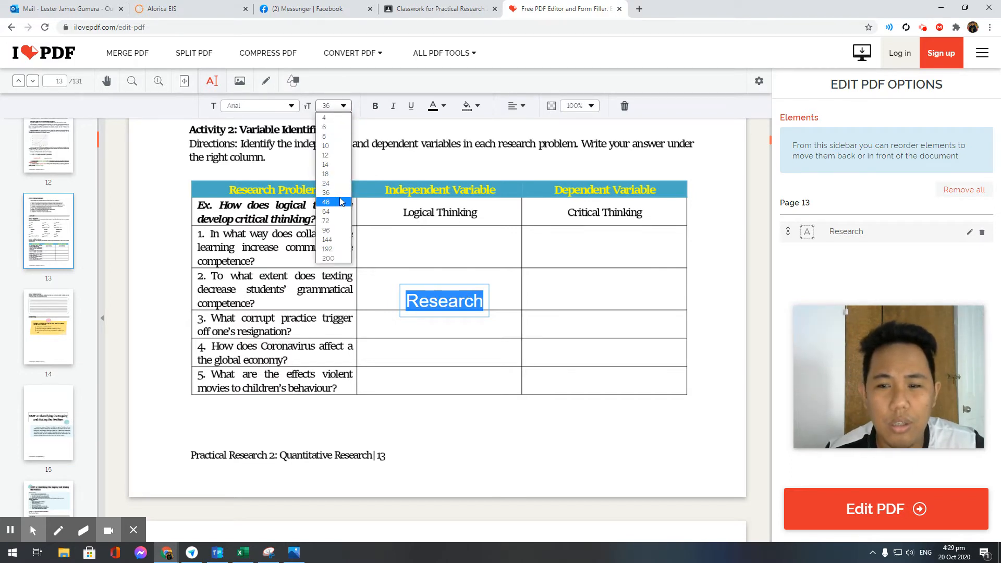
{"action": "left_click", "coordinate": [326, 164]}
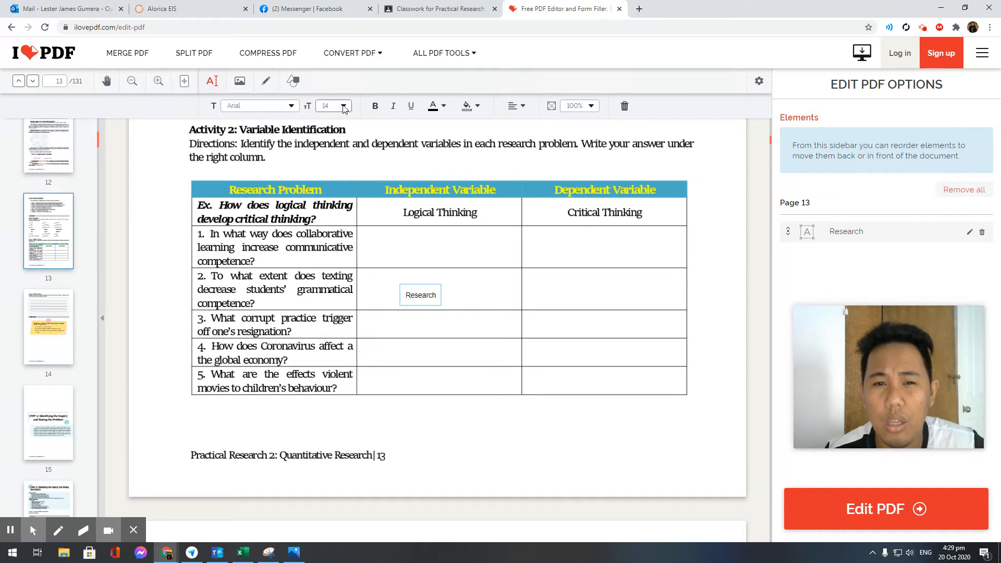
{"action": "left_click", "coordinate": [344, 105]}
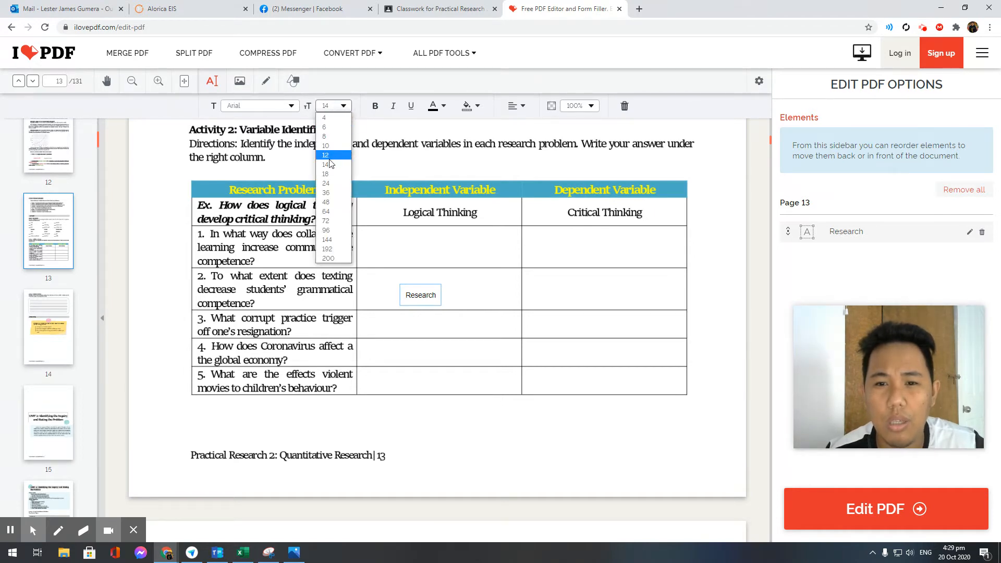
{"action": "left_click", "coordinate": [326, 221]}
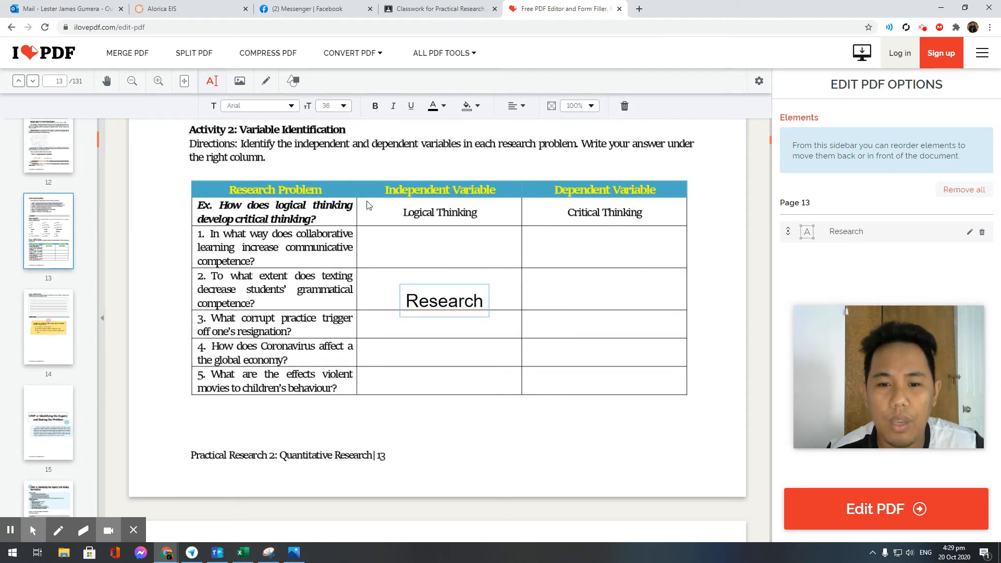
{"action": "left_click", "coordinate": [459, 301]}
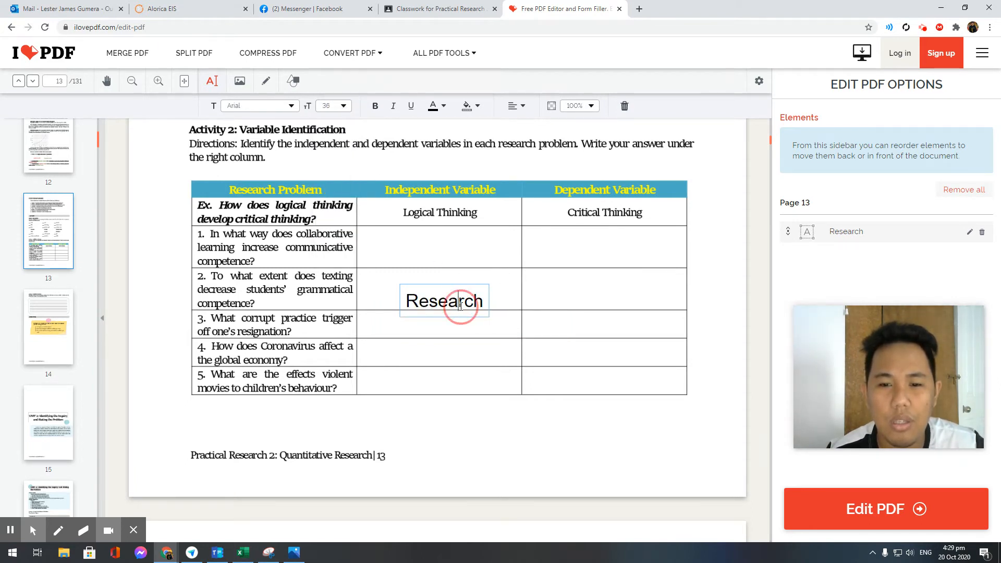
{"action": "left_click", "coordinate": [443, 300]}
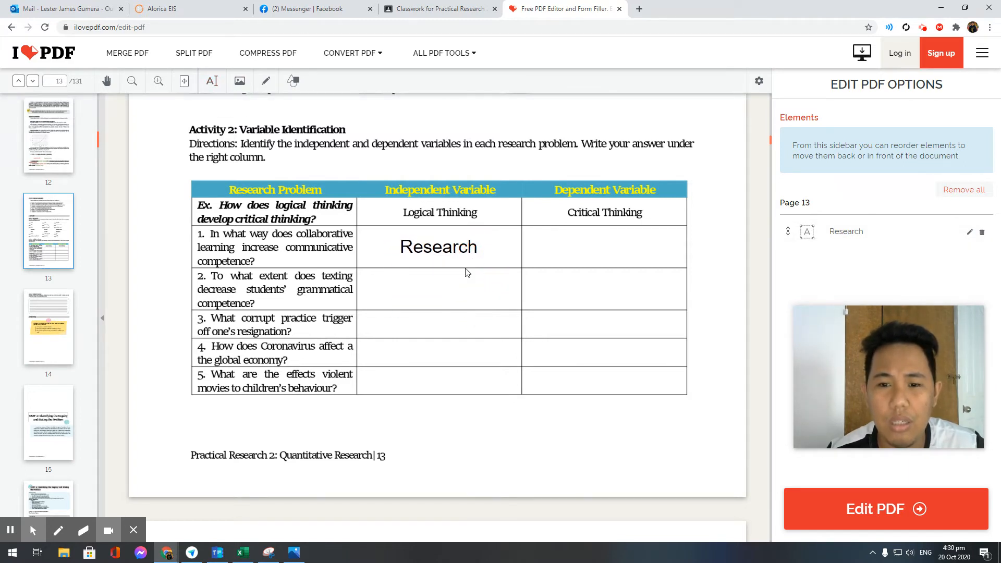
{"action": "mouse_move", "coordinate": [647, 288]}
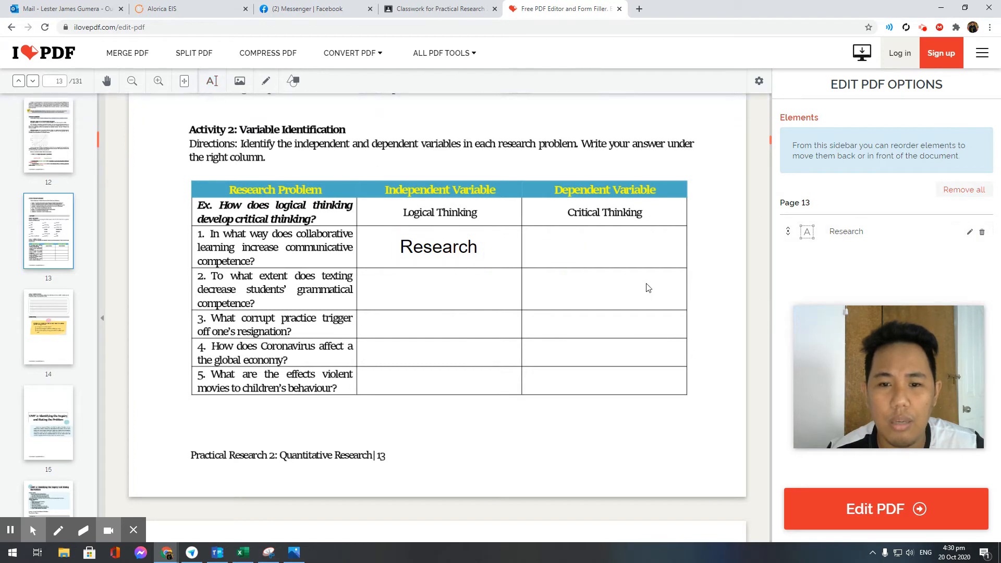
{"action": "mouse_move", "coordinate": [567, 251]}
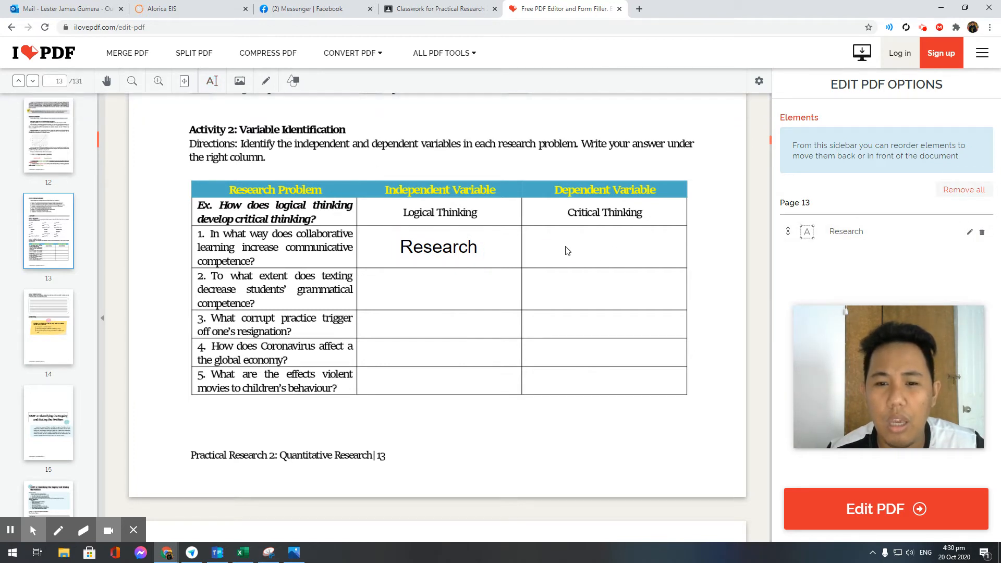
Select the Research text now sitting in item 1's Independent Variable cell.
{"action": "left_click", "coordinate": [439, 247]}
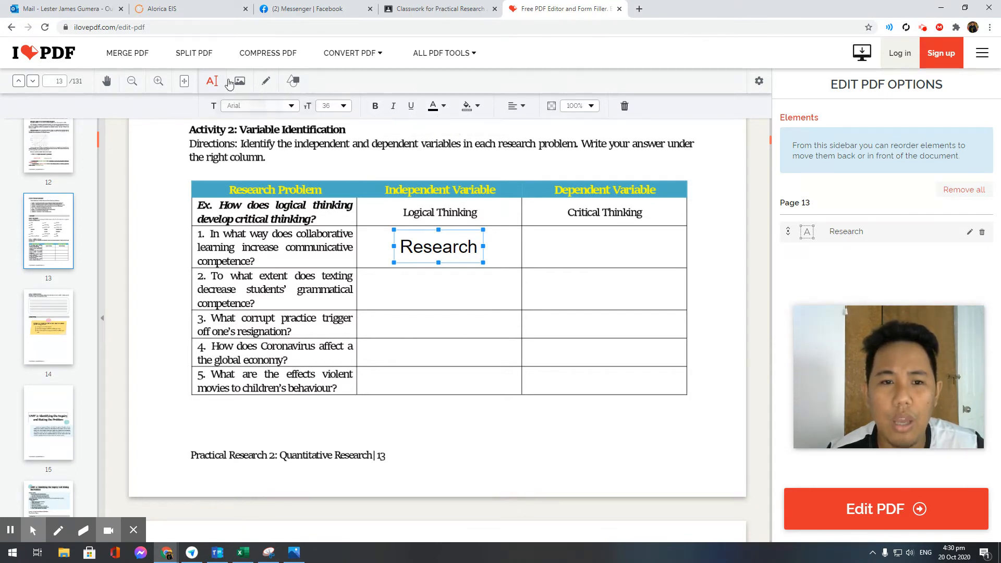
{"action": "mouse_move", "coordinate": [211, 82]}
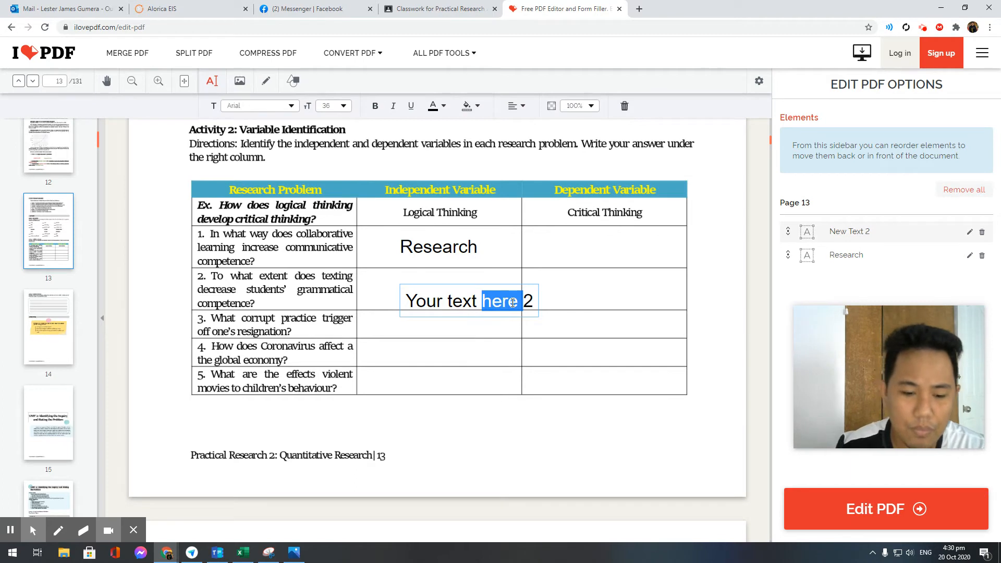
Enter the name 'john snow' beside the page 13 footer and switch to freehand drawing for a signature.
{"action": "type", "text": "john snow"}
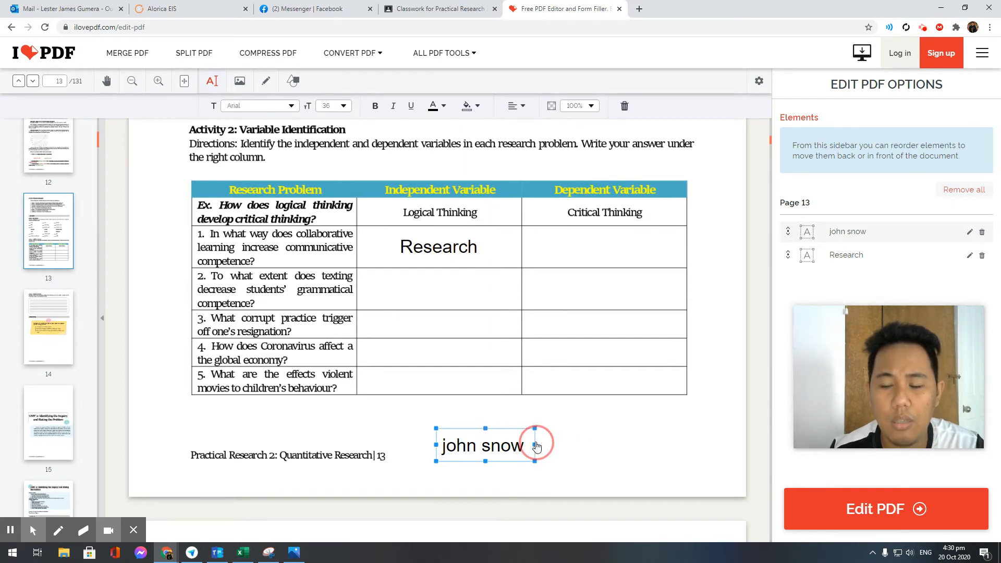
{"action": "mouse_move", "coordinate": [616, 457]}
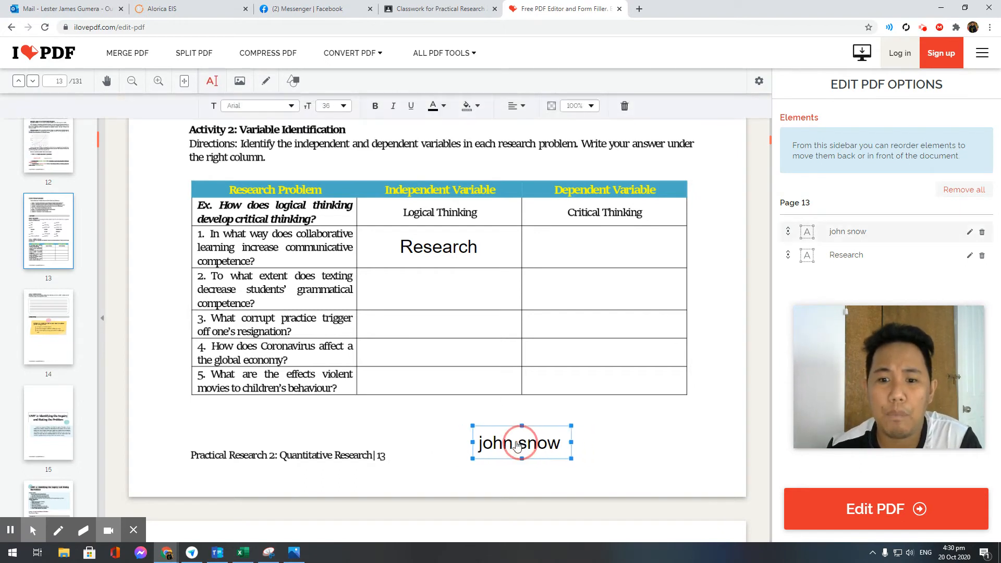
{"action": "left_click", "coordinate": [354, 182]}
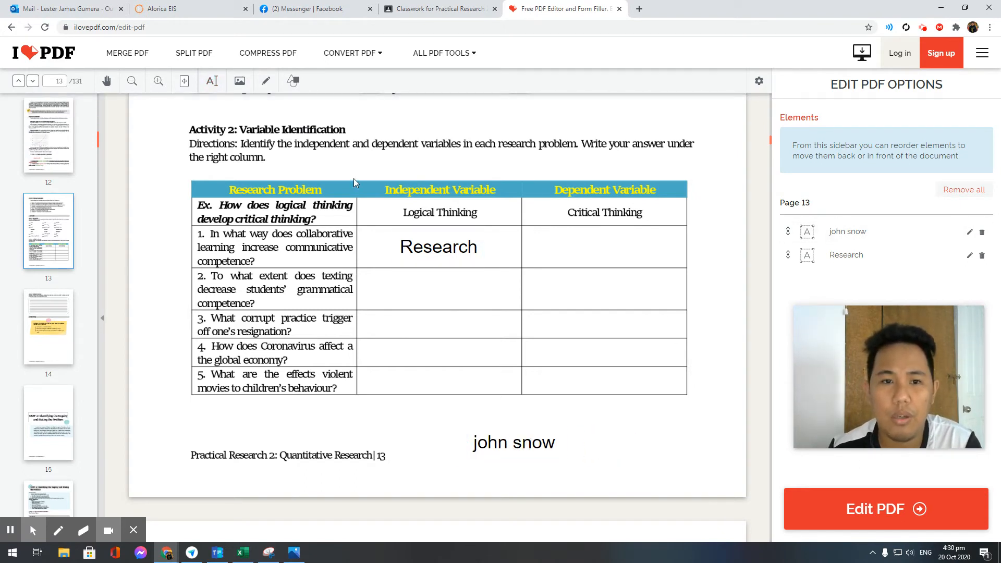
{"action": "left_click", "coordinate": [266, 81]}
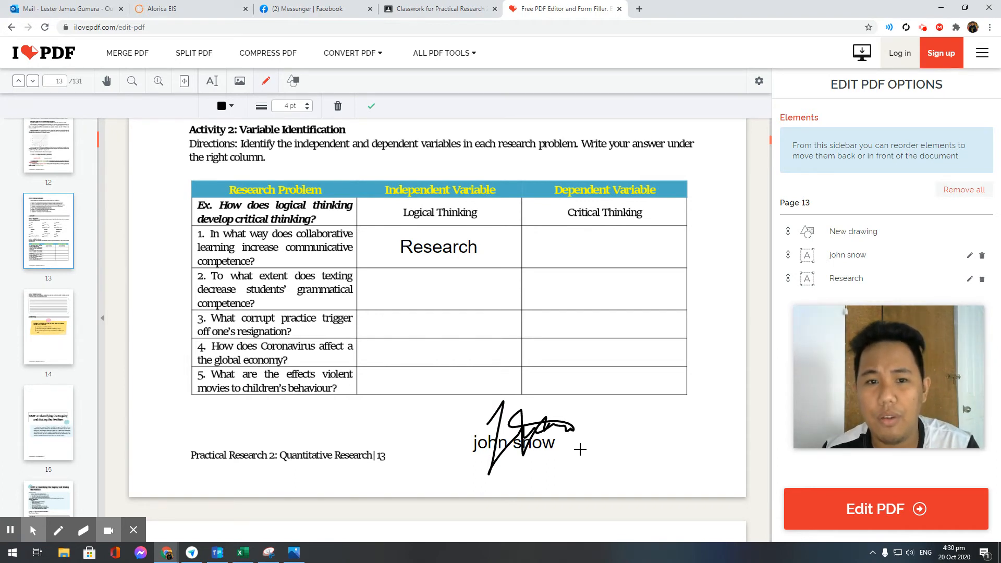
{"action": "mouse_move", "coordinate": [240, 81]}
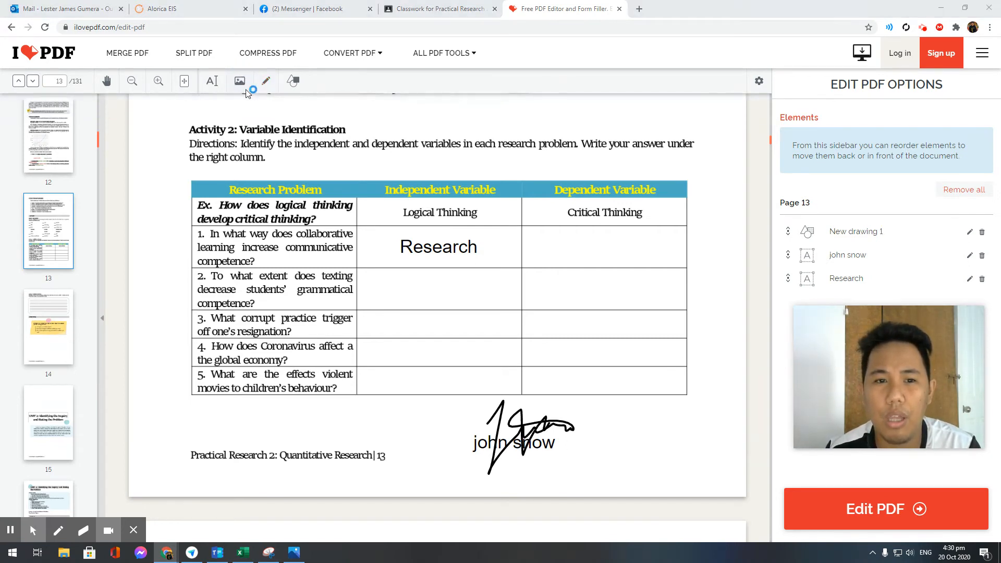
Cancel the image insertion, then apply the edits and process the PDF with Edit PDF.
{"action": "left_click", "coordinate": [240, 81]}
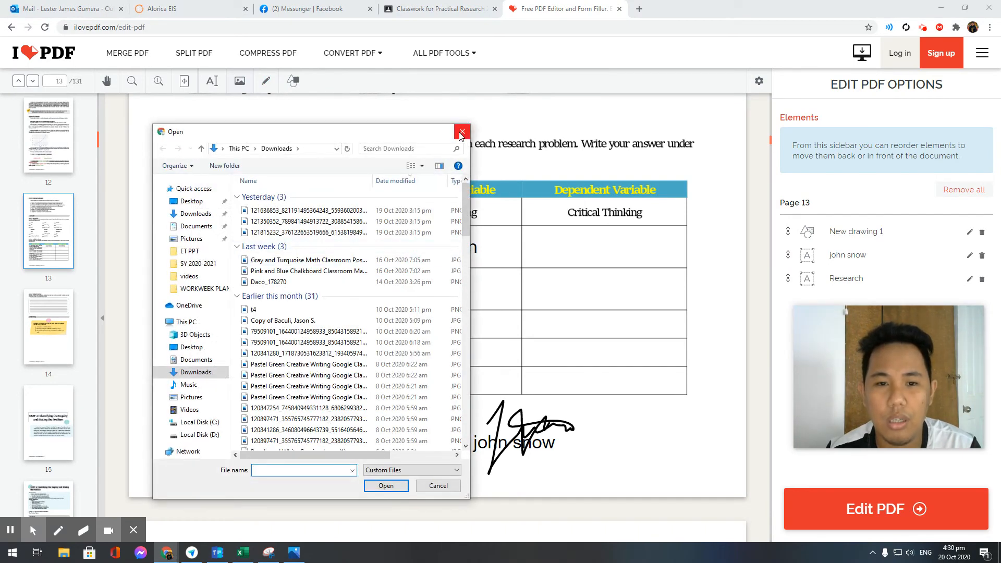
{"action": "left_click", "coordinate": [462, 132]}
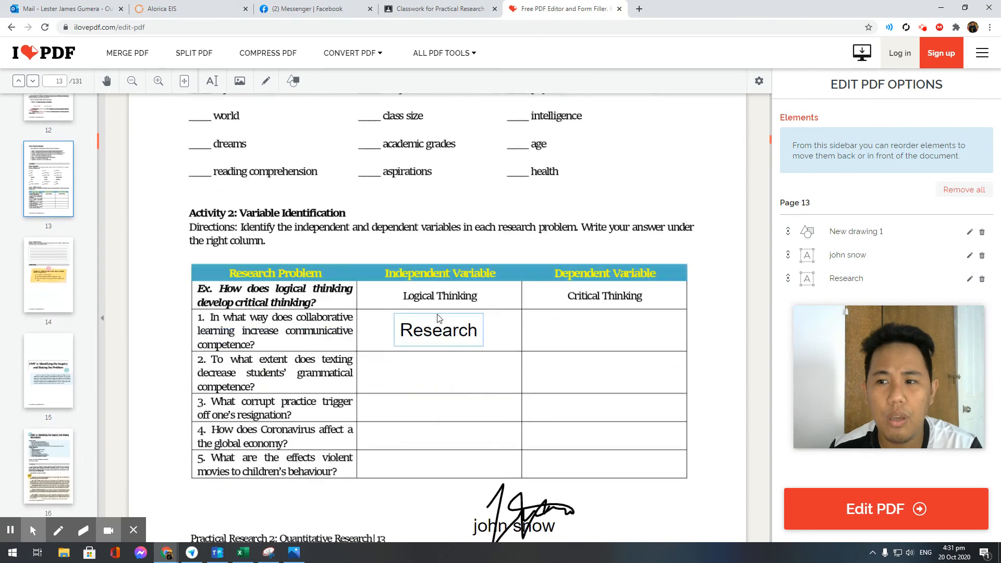
{"action": "scroll", "scroll_direction": "down", "scroll_amount": 3}
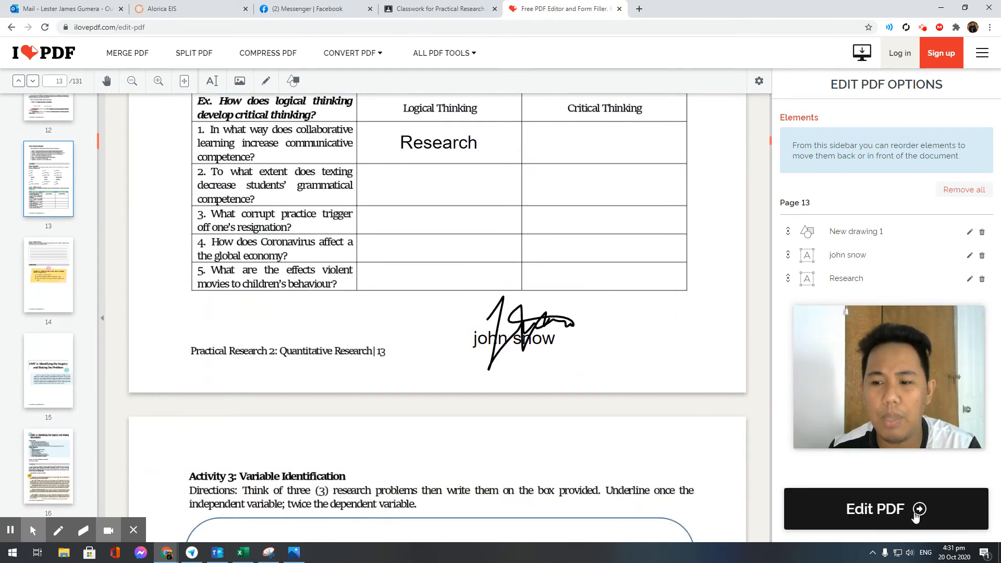
{"action": "left_click", "coordinate": [886, 509]}
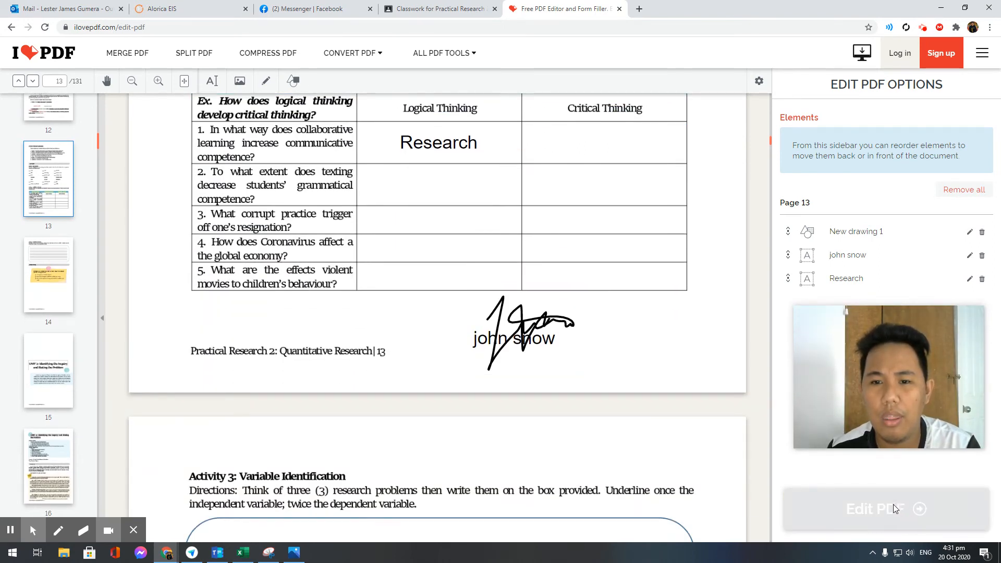
{"action": "left_click", "coordinate": [886, 509]}
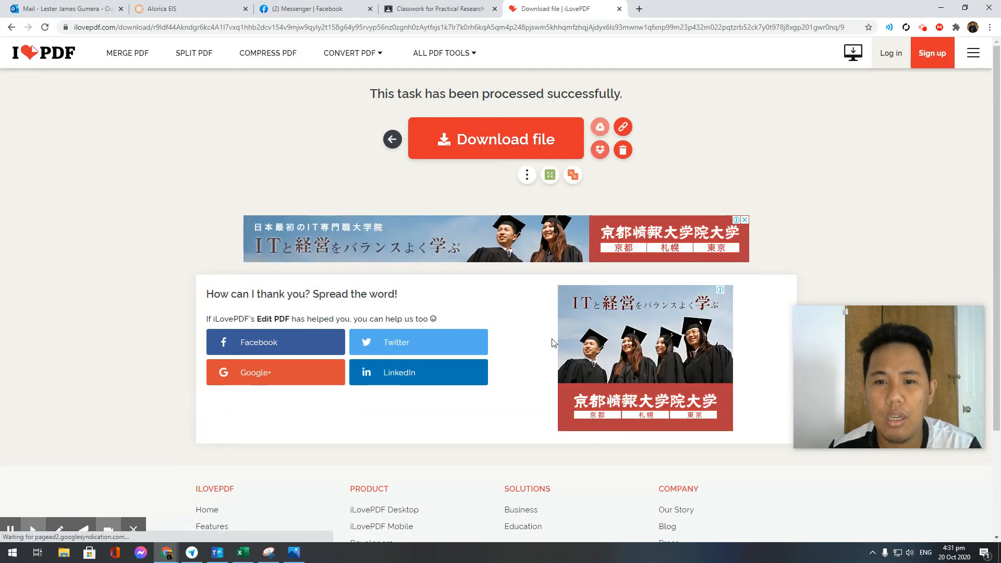
{"action": "mouse_move", "coordinate": [536, 144]}
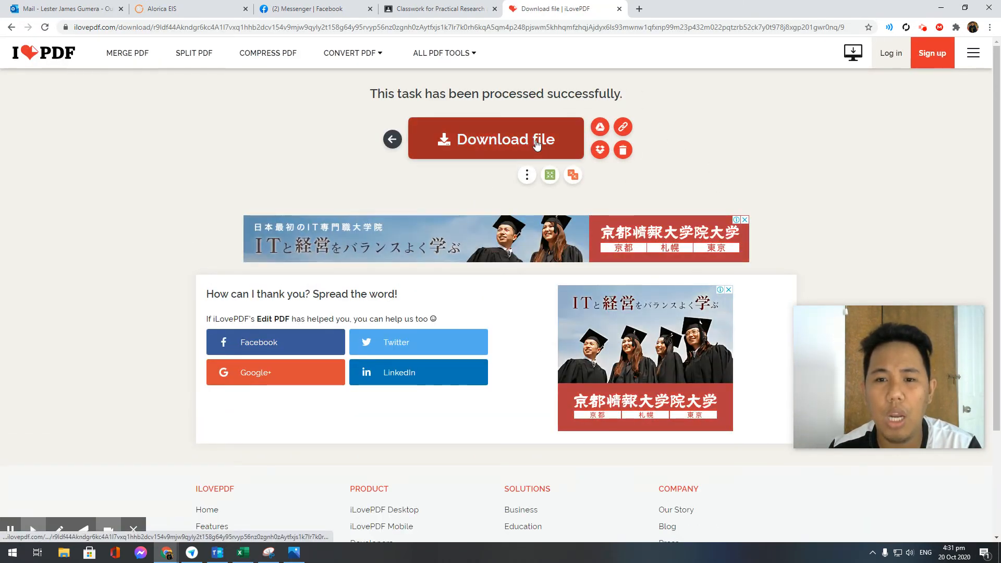
Download the edited Practical Research 2 module PDF from the success page.
{"action": "left_click", "coordinate": [495, 139]}
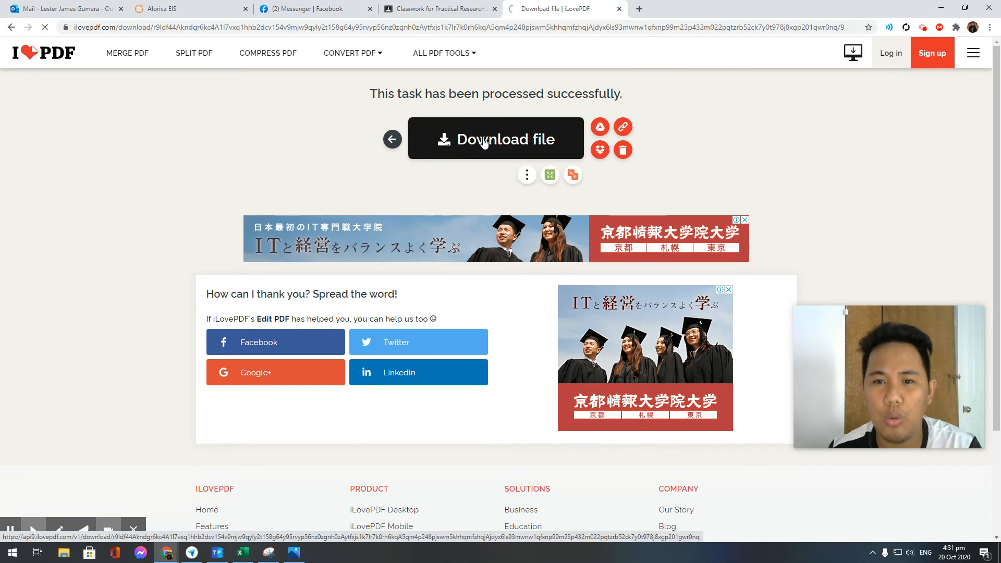
{"action": "left_click", "coordinate": [495, 138]}
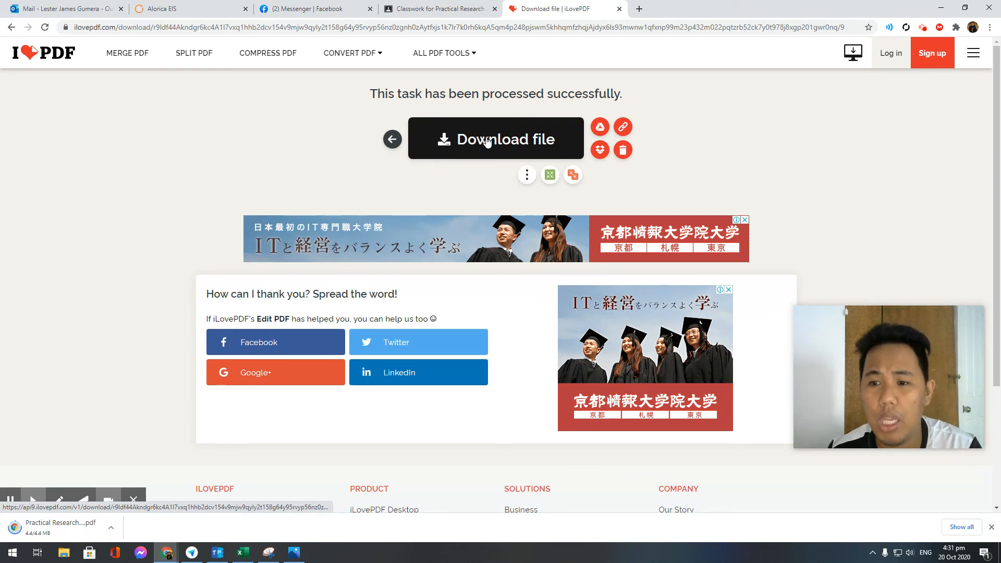
{"action": "mouse_move", "coordinate": [239, 437]}
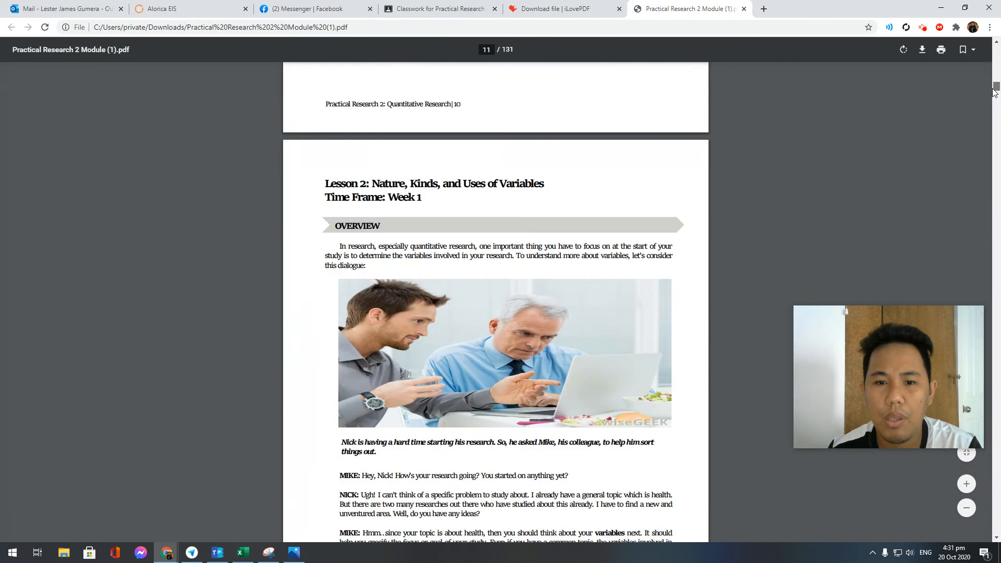
Scroll through the downloaded module to page 13 showing Research, john snow and the signature.
{"action": "scroll", "scroll_direction": "down", "scroll_amount": 3}
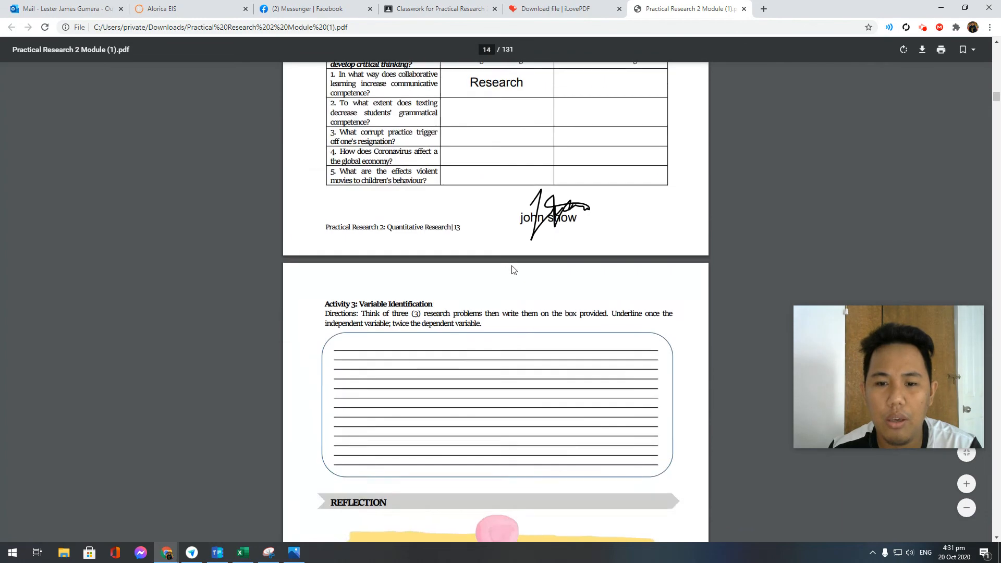
{"action": "scroll", "scroll_direction": "up", "scroll_amount": 3}
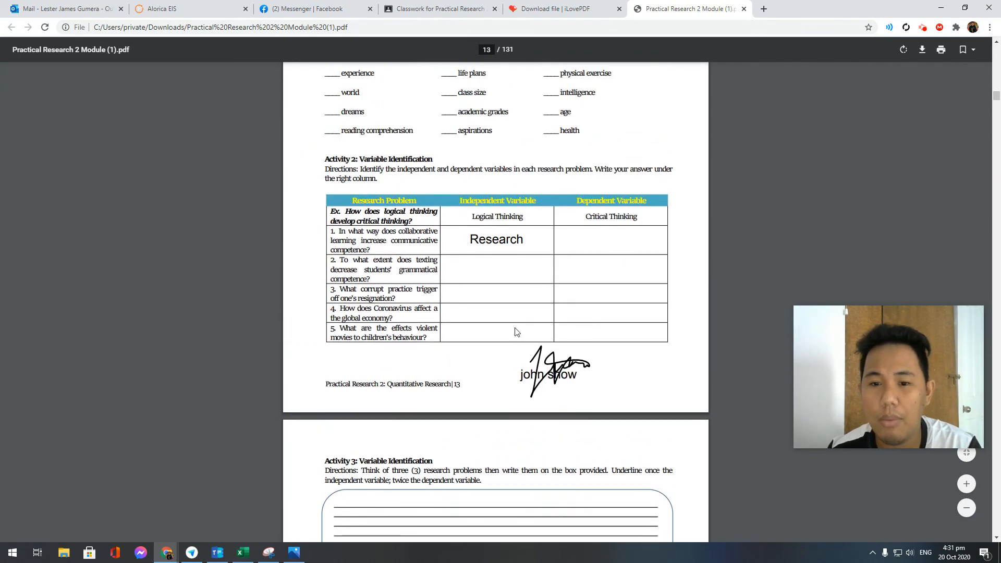
{"action": "mouse_move", "coordinate": [535, 258]}
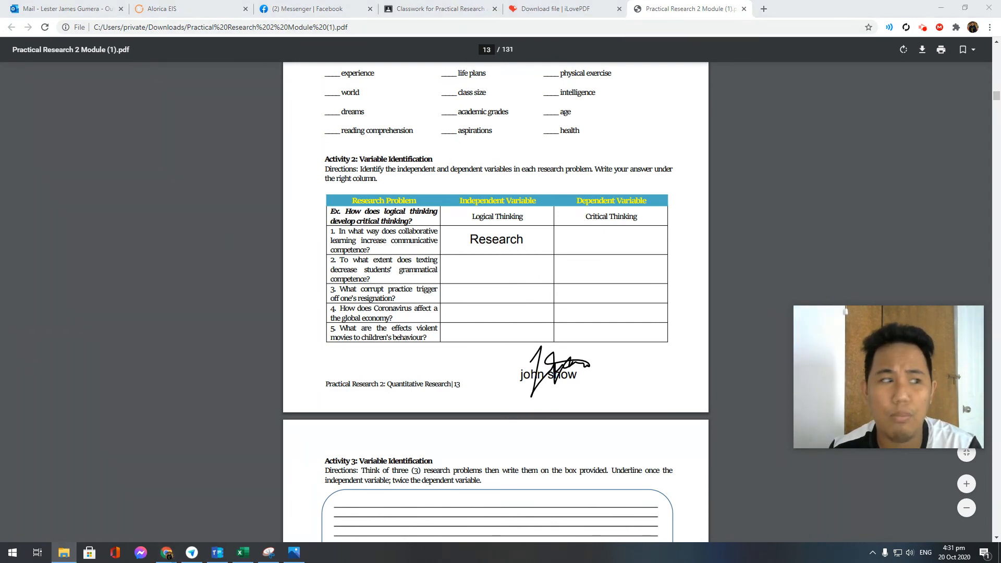
Verify 'Practical Research 2 Module (1)' in Downloads, then return to the EDIT PDF FILES image.
{"action": "left_click", "coordinate": [62, 553]}
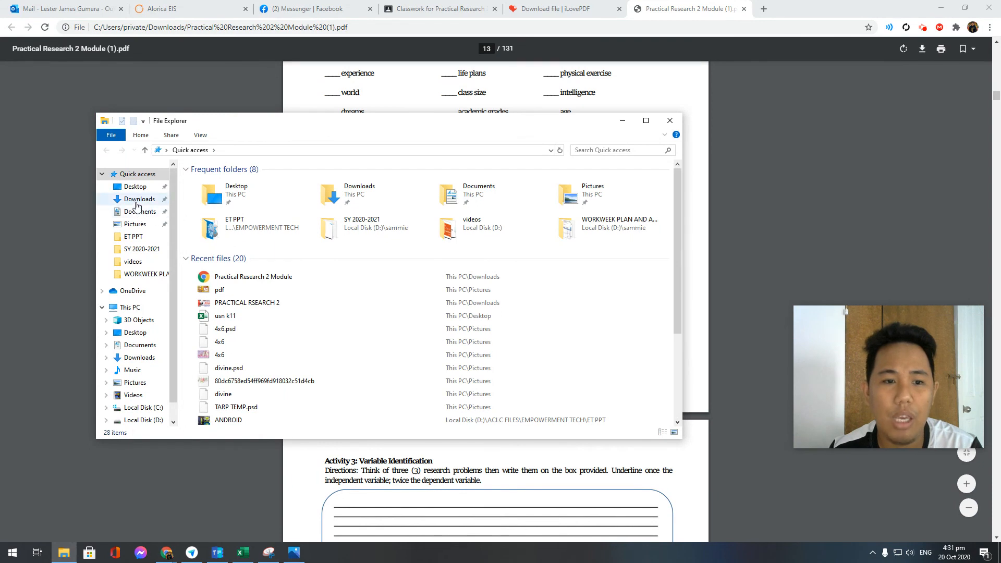
{"action": "left_click", "coordinate": [138, 198]}
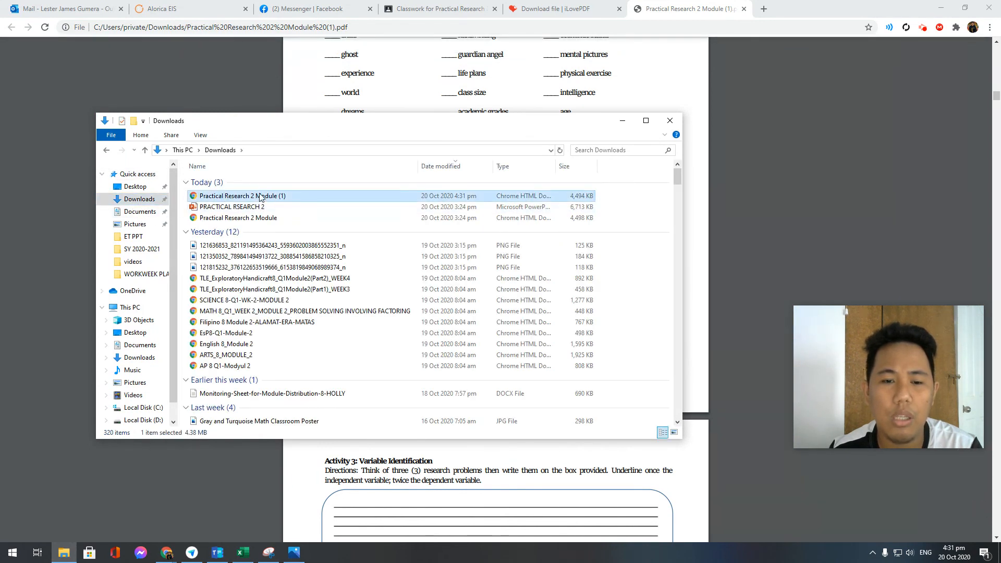
{"action": "mouse_move", "coordinate": [260, 196]}
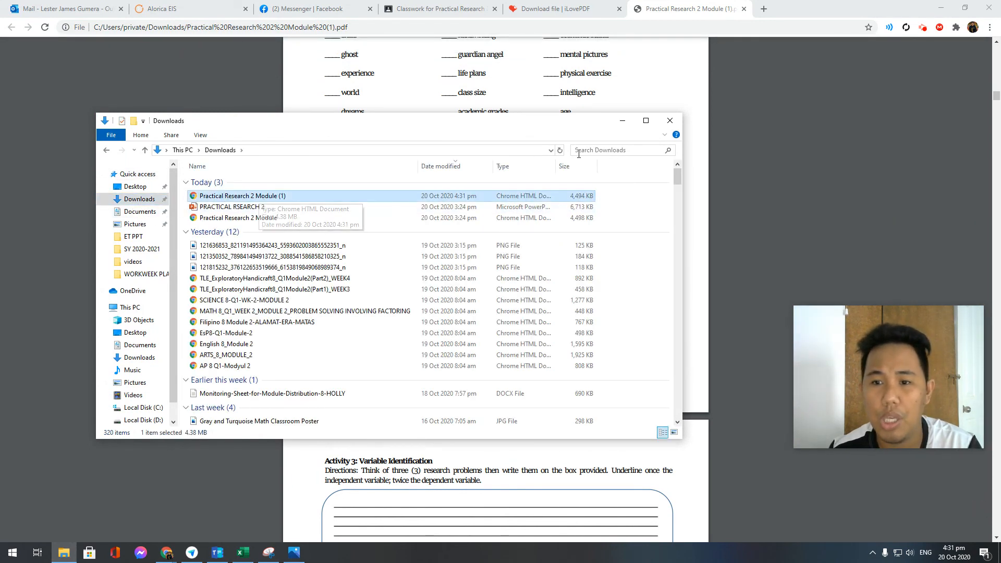
{"action": "left_click", "coordinate": [669, 120]}
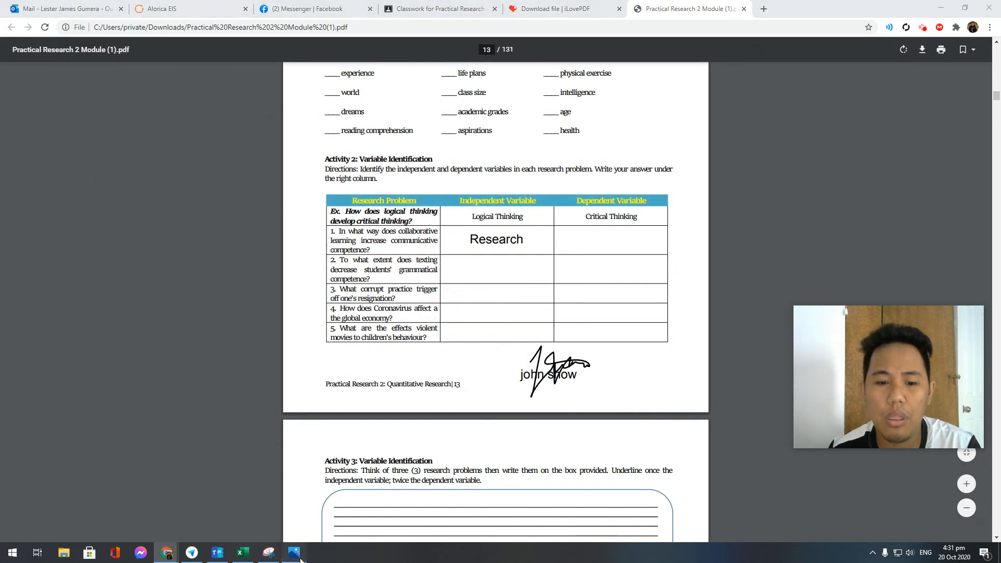
{"action": "left_click", "coordinate": [293, 553]}
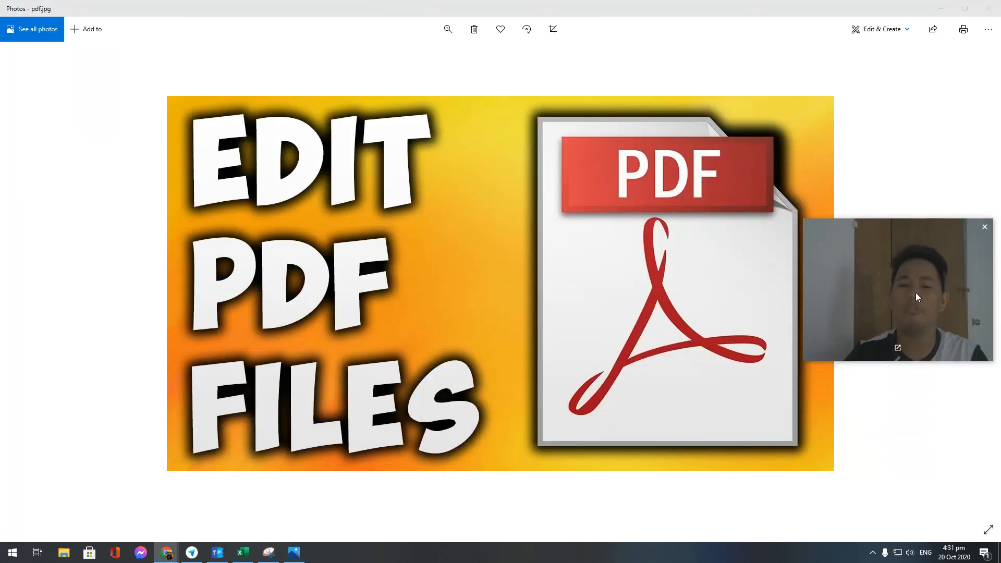